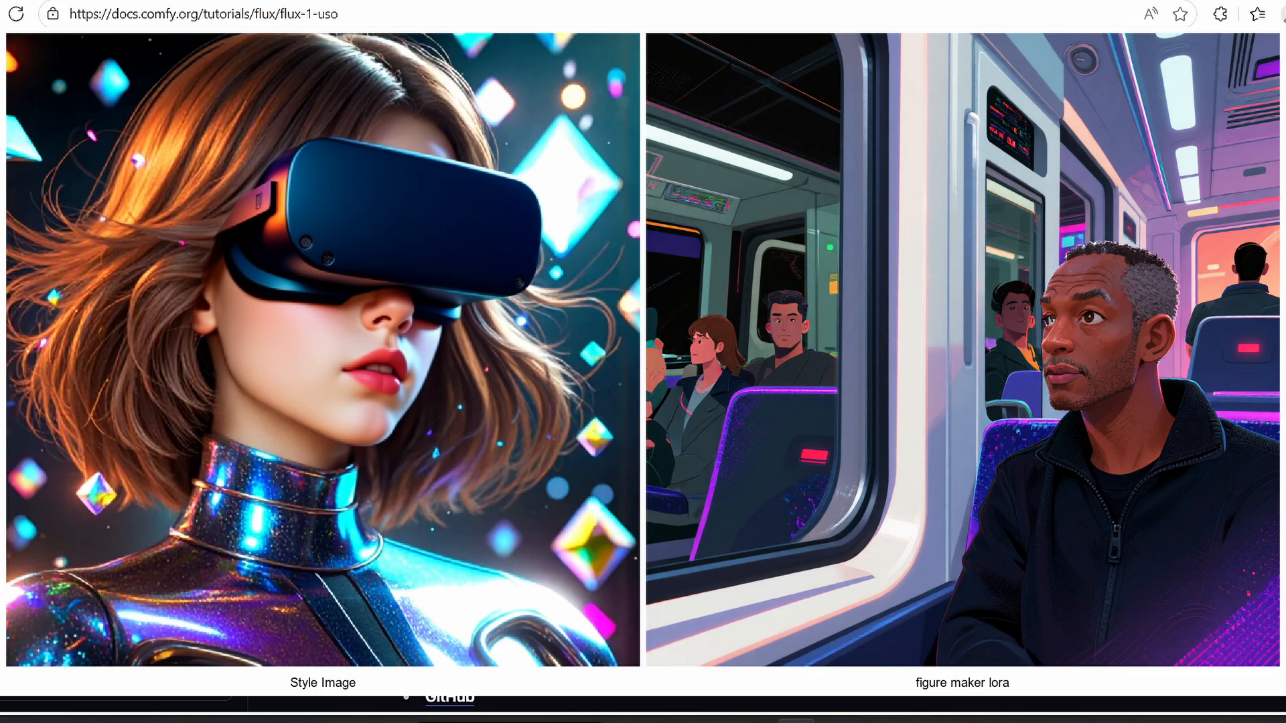
Step: Scroll the blog's USO announcement down to Model Highlights and the Getting Started steps
scroll("up", 3)
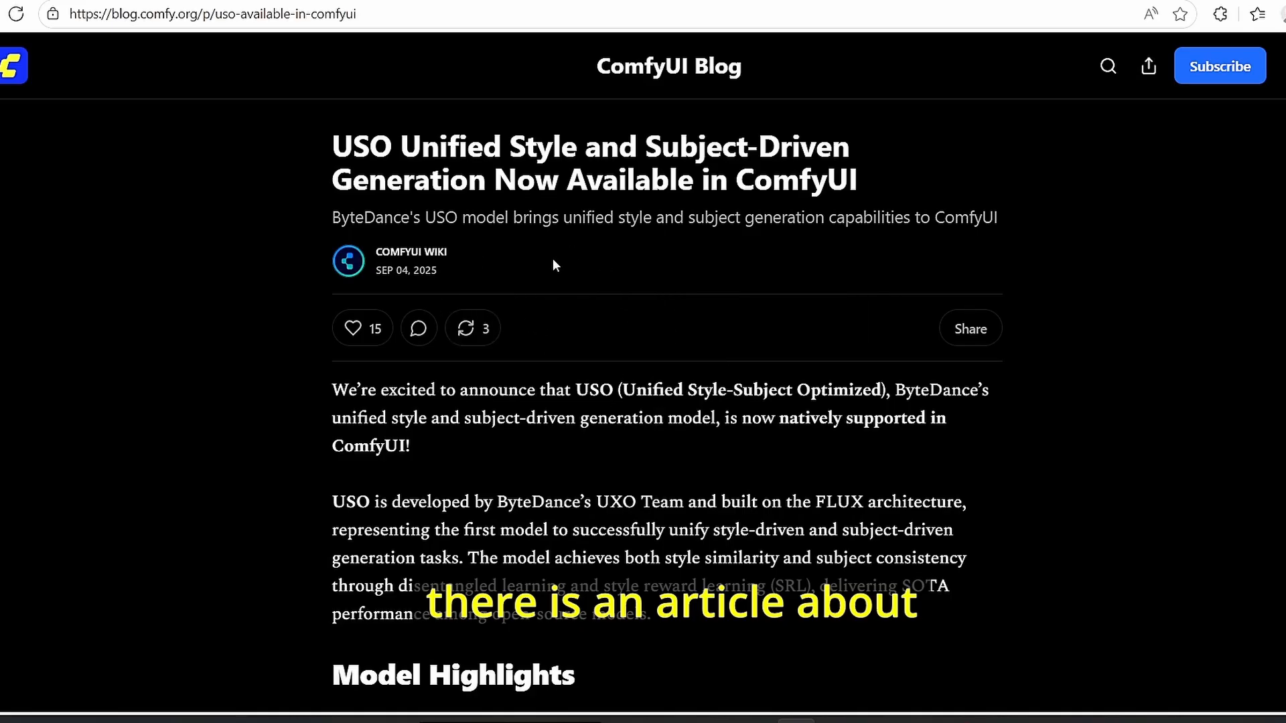
scroll("down", 3)
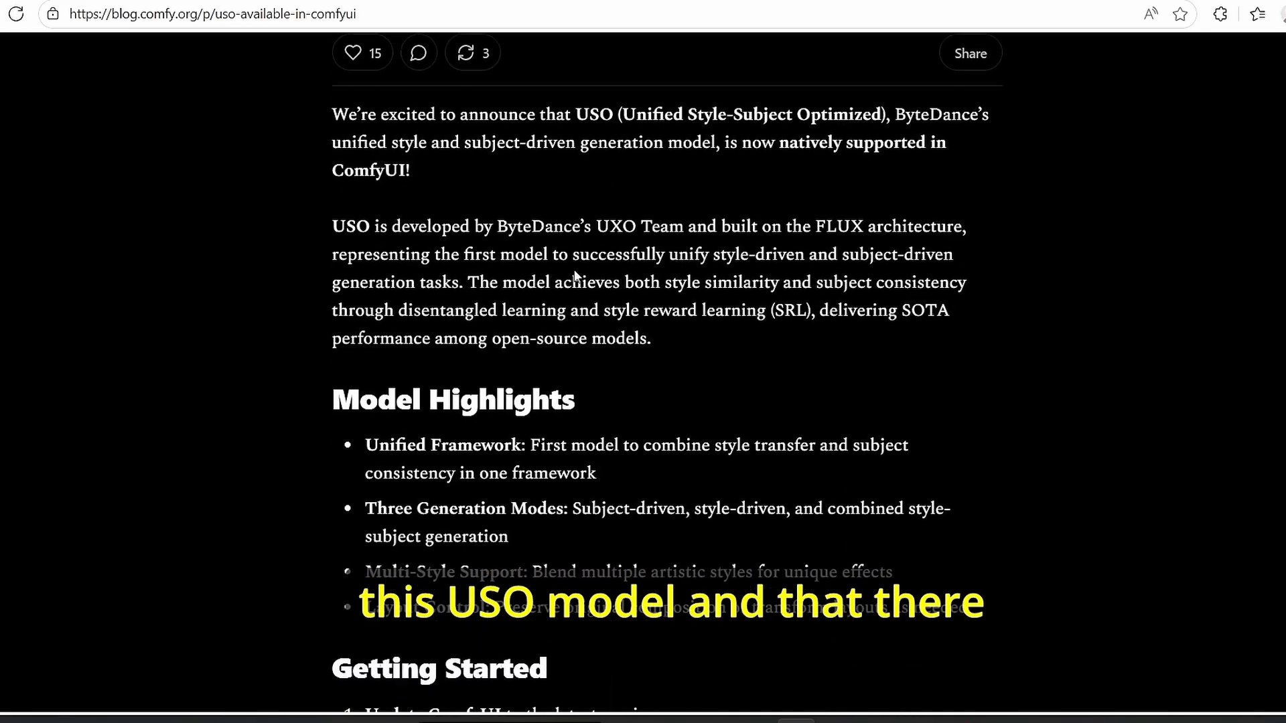
scroll("down", 3)
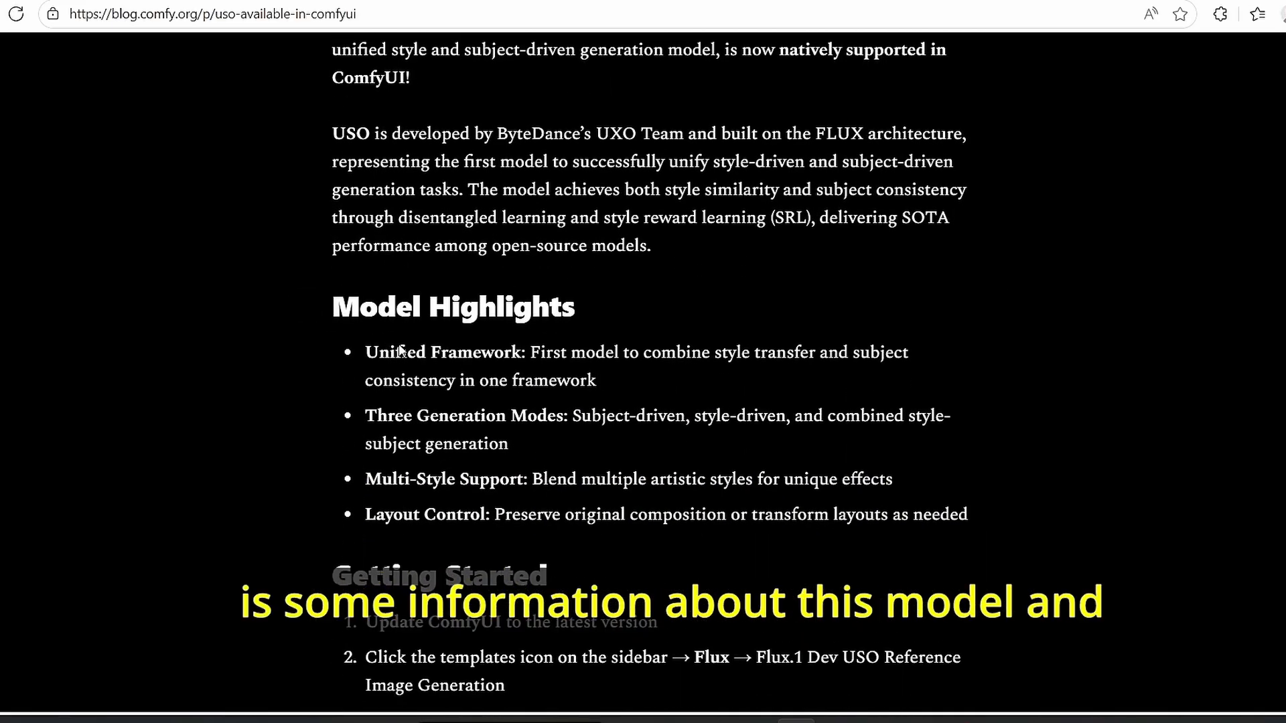
scroll("down", 3)
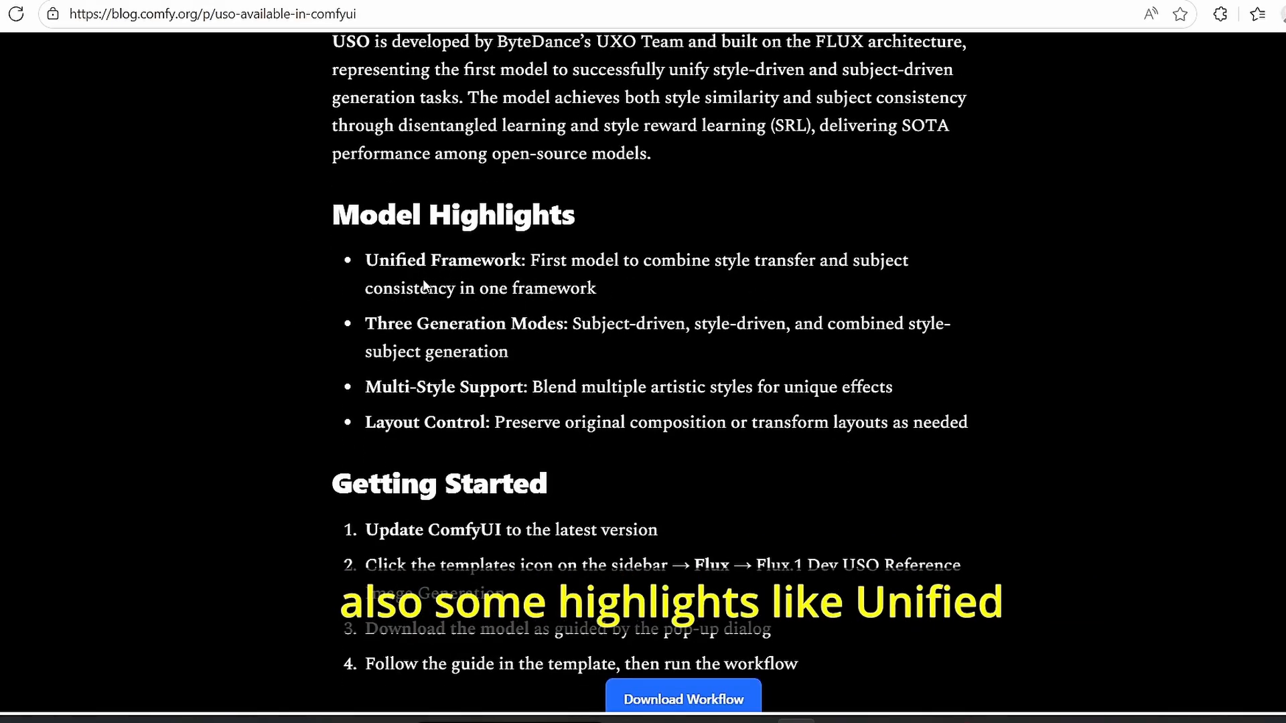
scroll("down", 3)
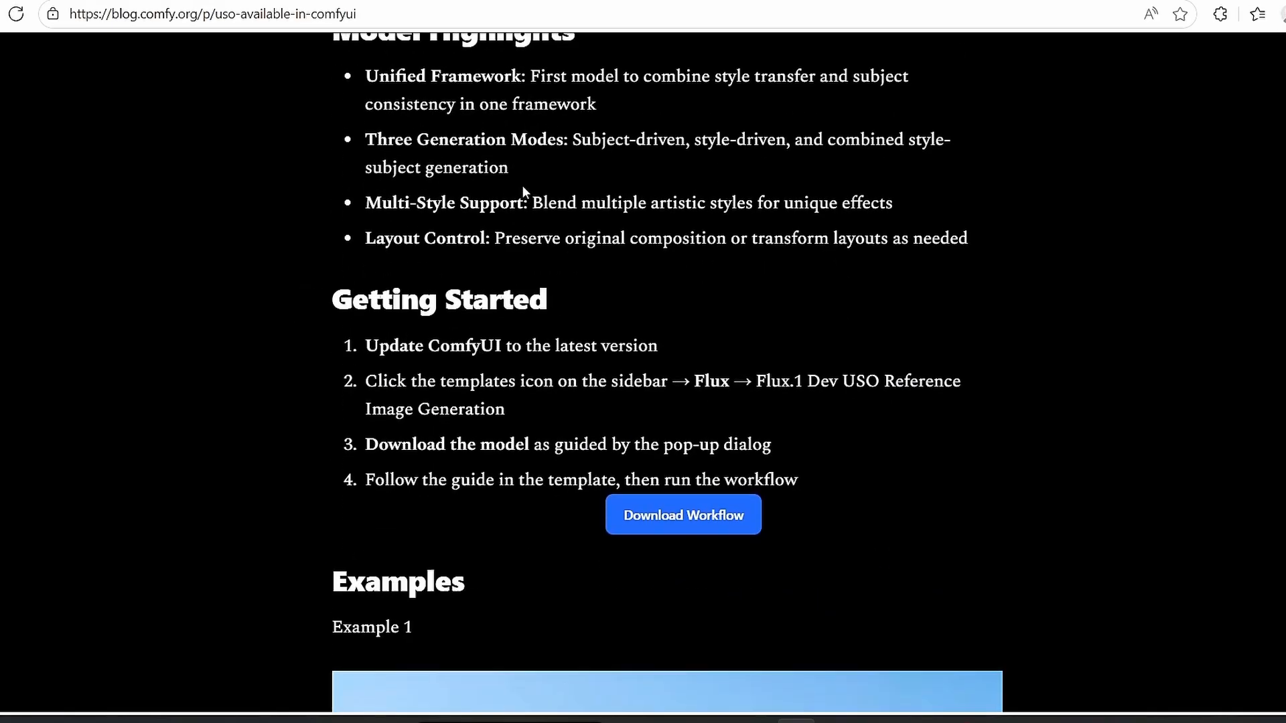
scroll("up", 3)
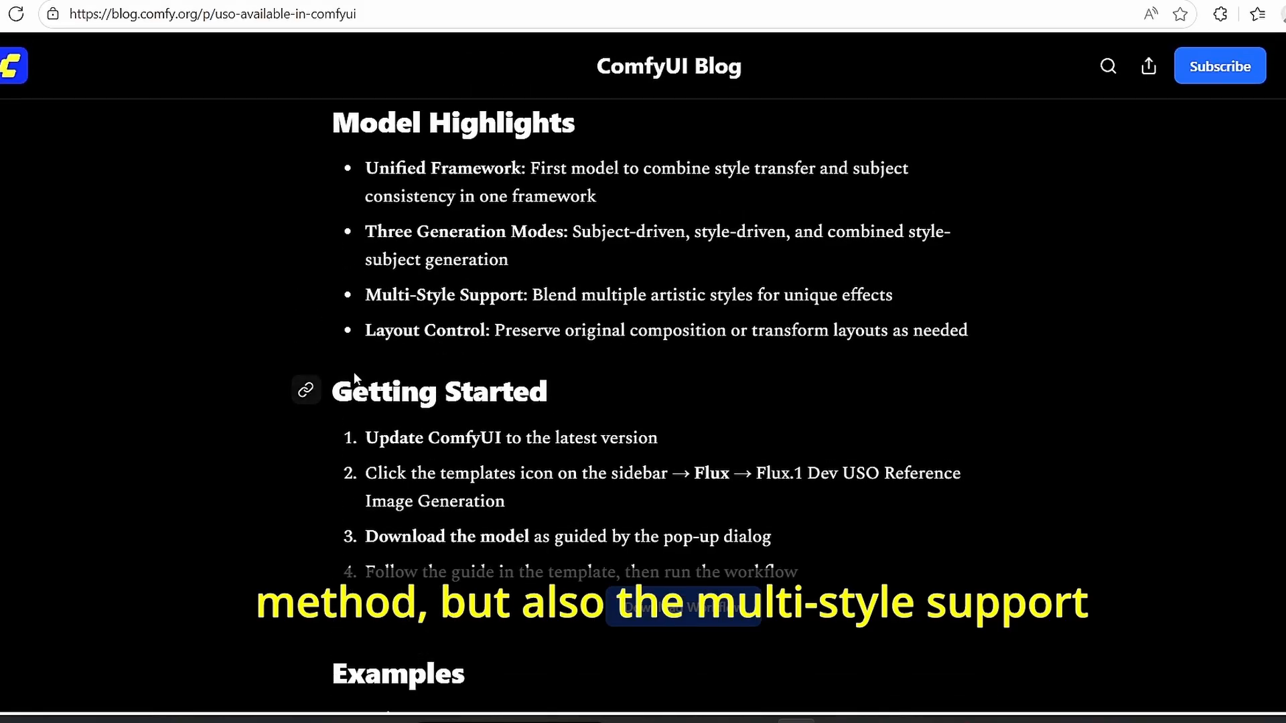
mouse_move(595, 332)
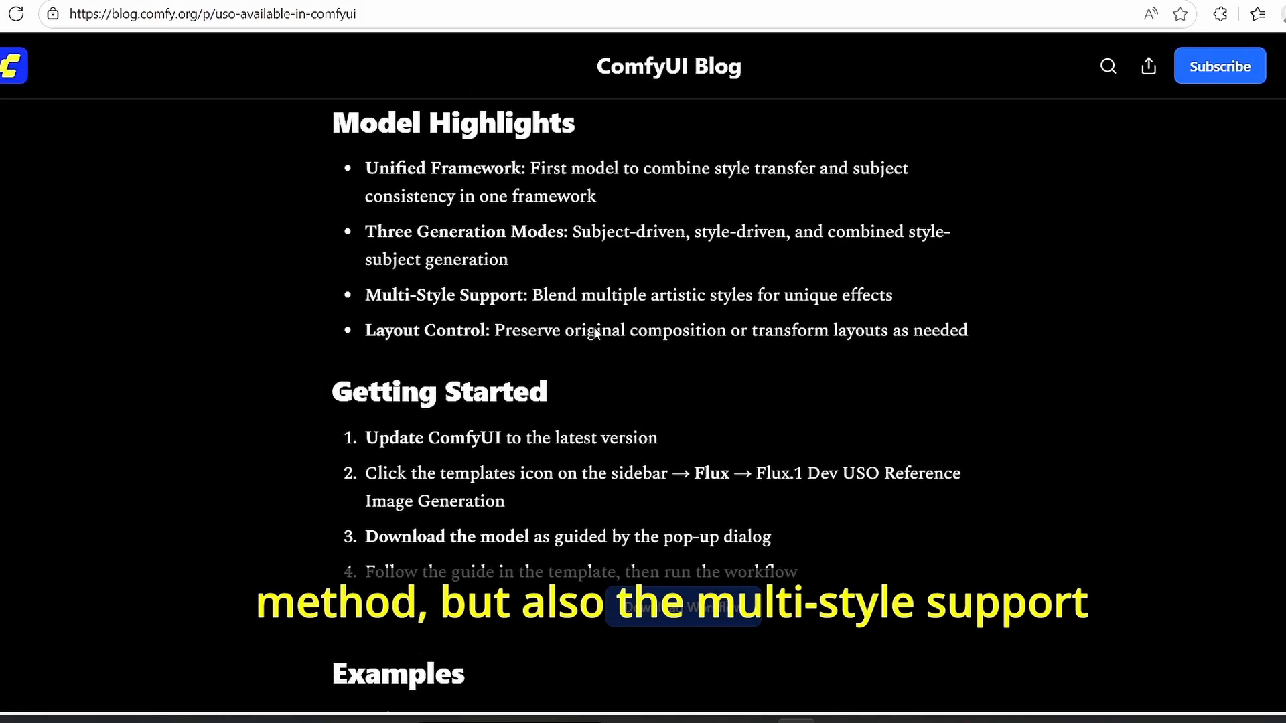
mouse_move(525, 362)
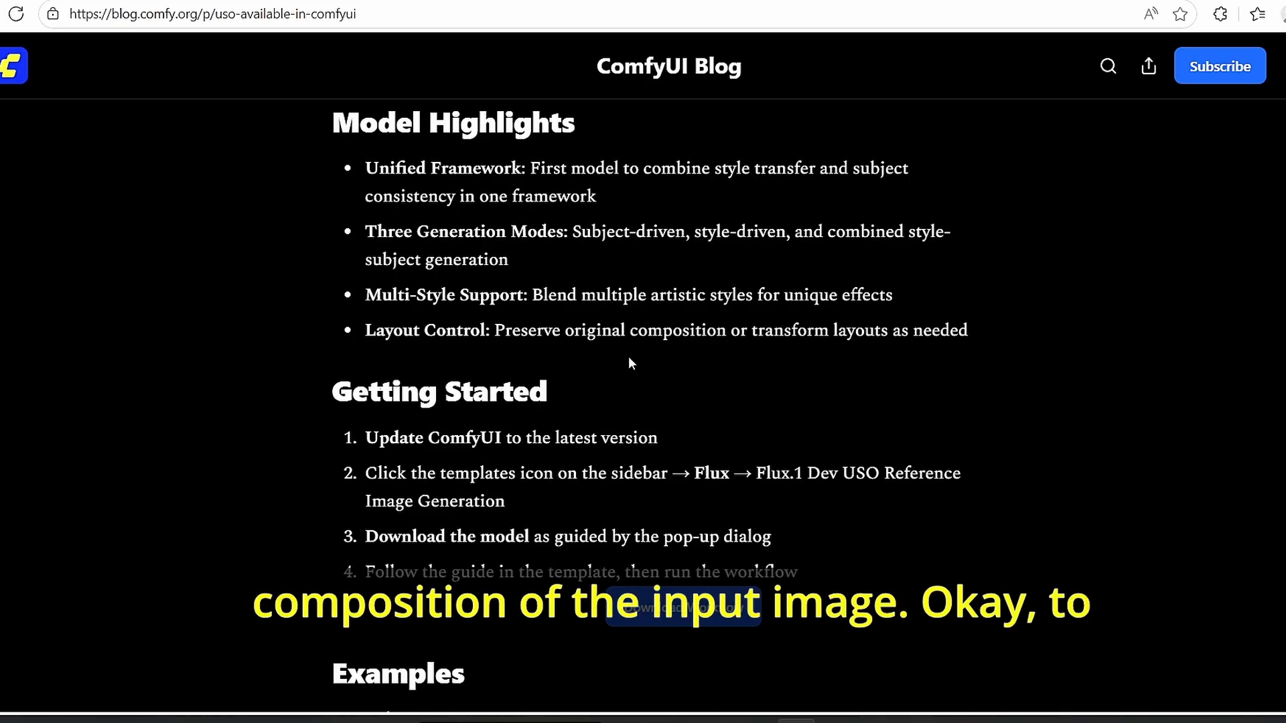
scroll("down", 3)
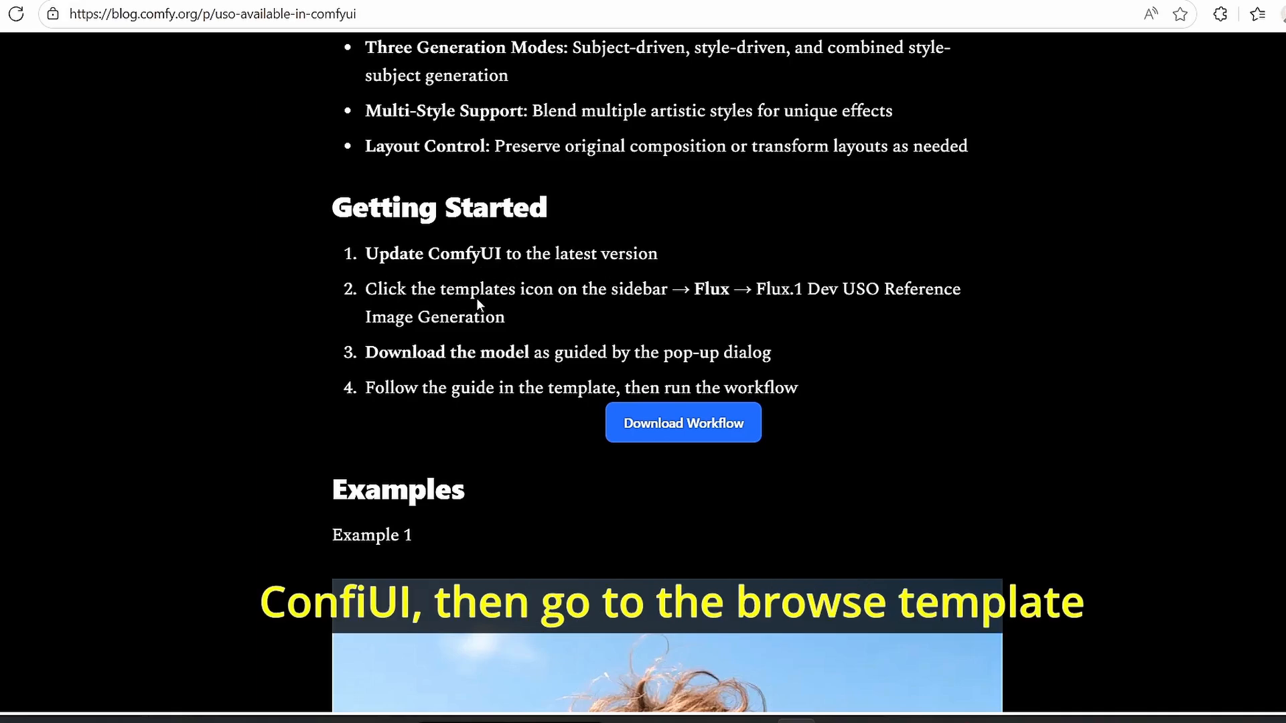
mouse_move(839, 299)
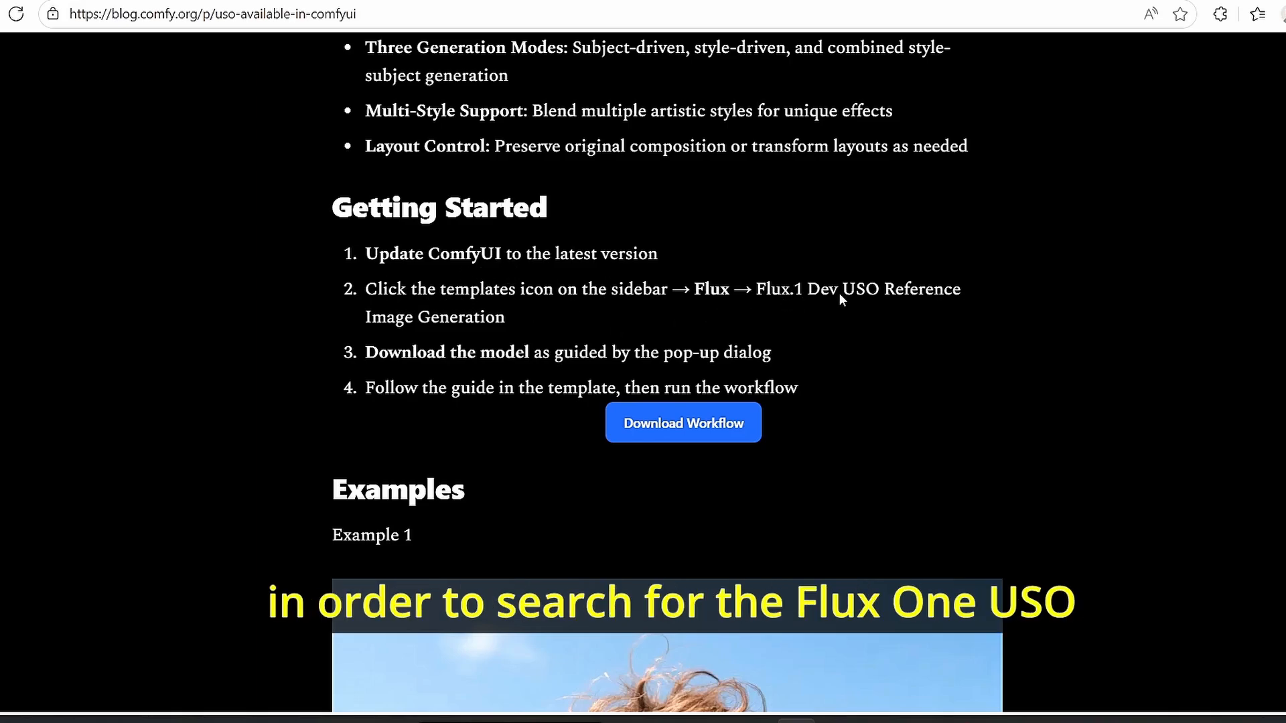
mouse_move(923, 305)
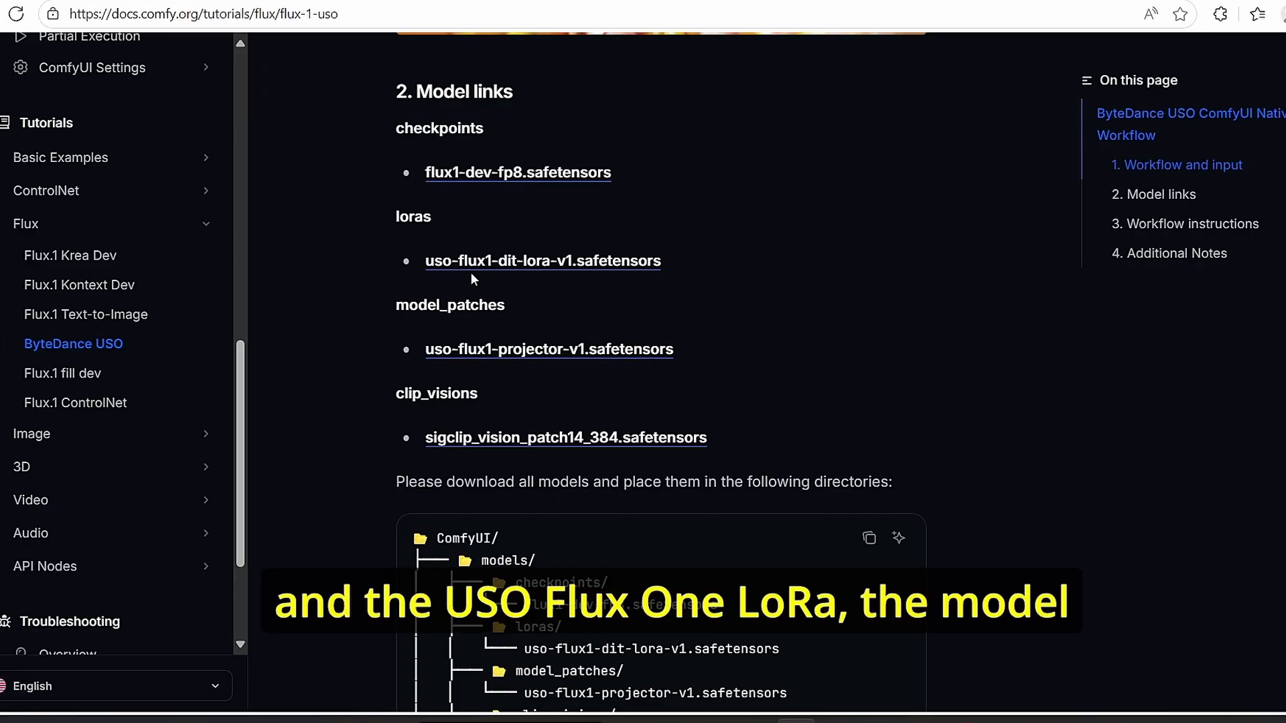
mouse_move(394, 320)
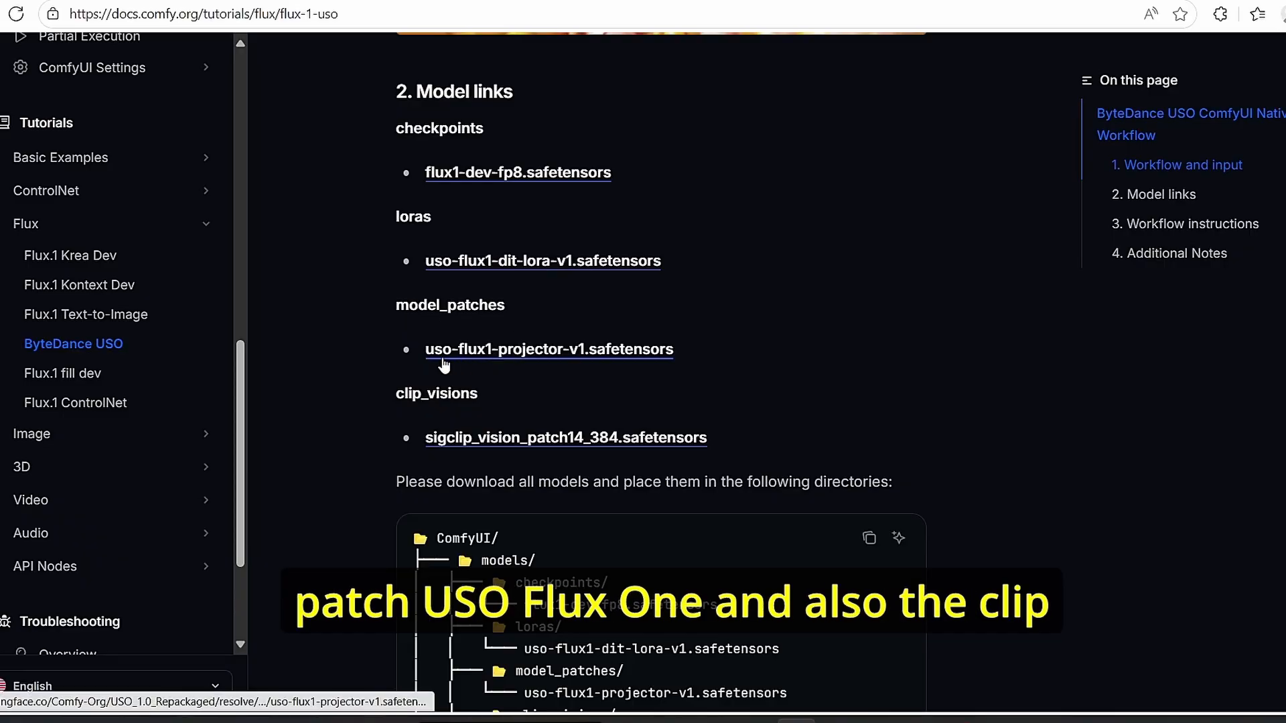
mouse_move(476, 441)
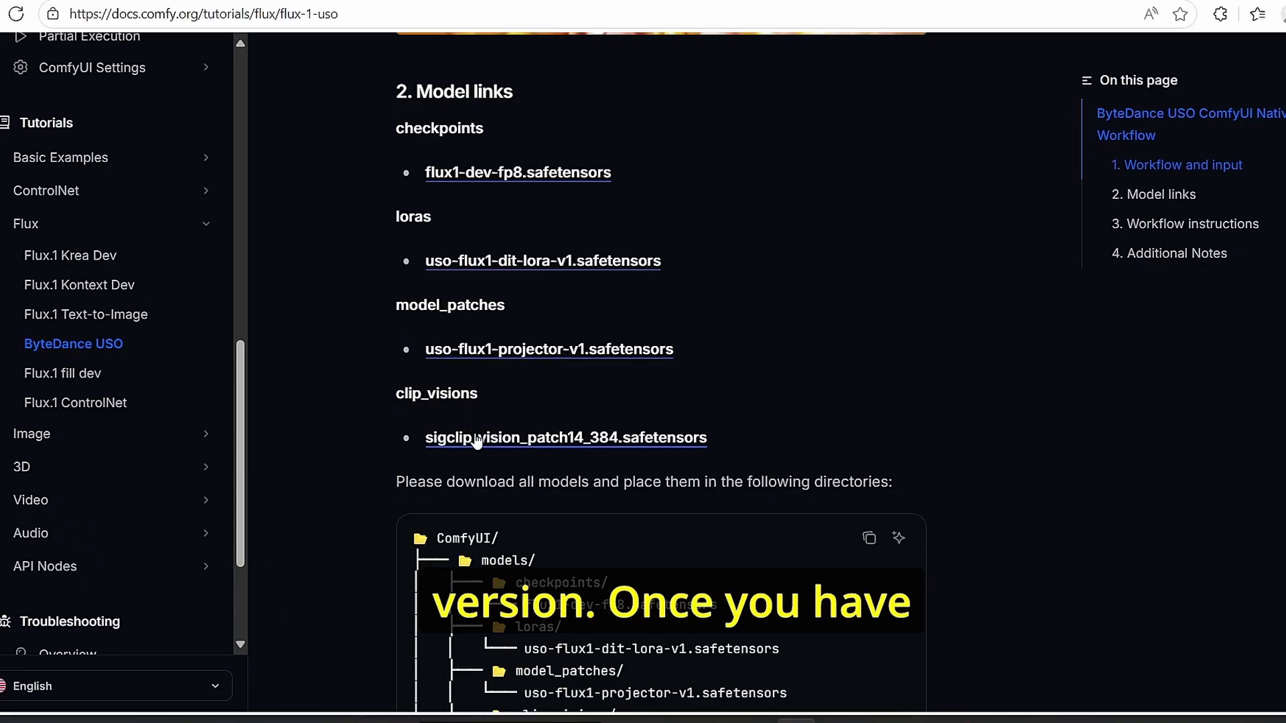
Step: Scroll the docs USO tutorial to section 2, Model links, and its directory tree
scroll("down", 3)
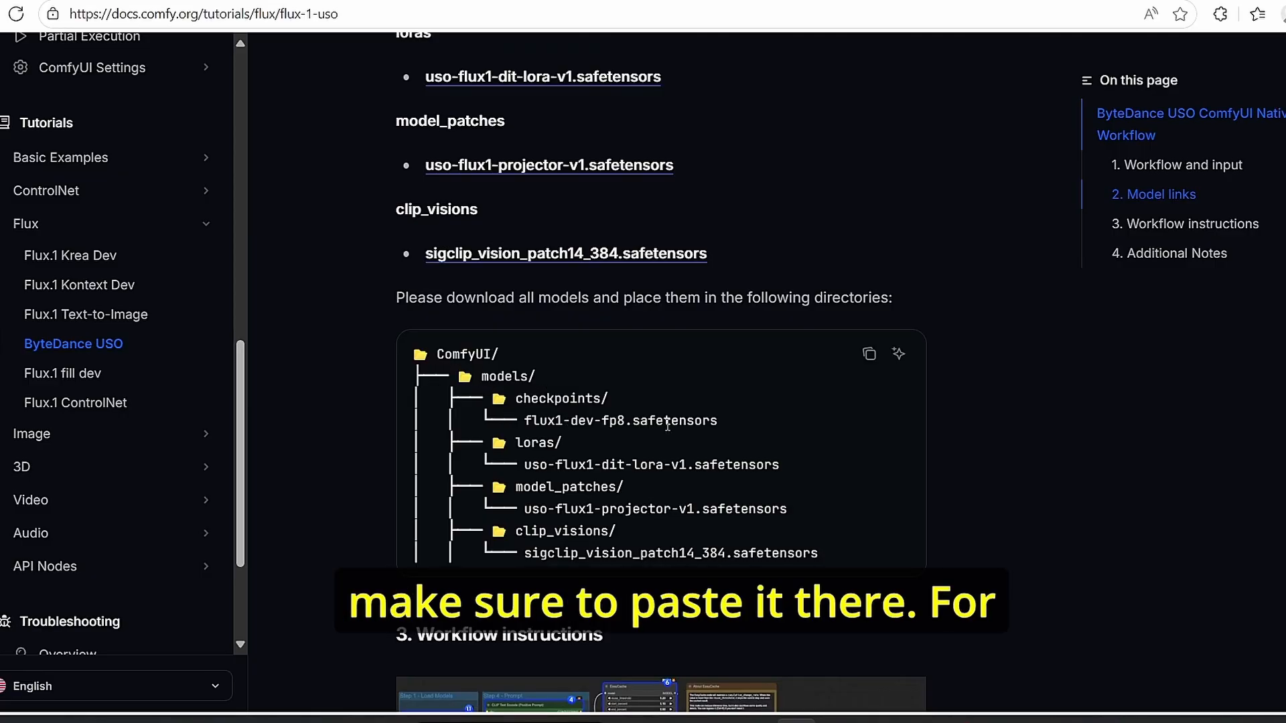
scroll("down", 3)
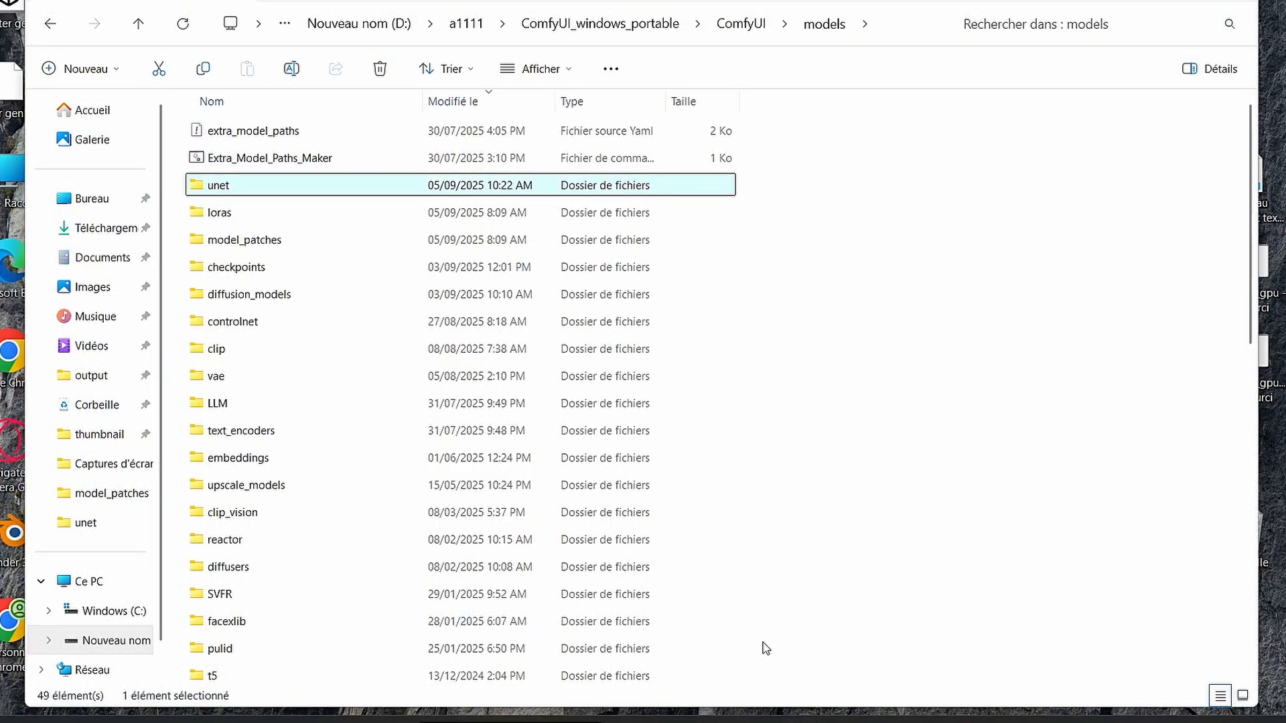
Step: Browse to D:\a1111\ComfyUI_windows_portable\ComfyUI\models in File Explorer
left_click(244, 240)
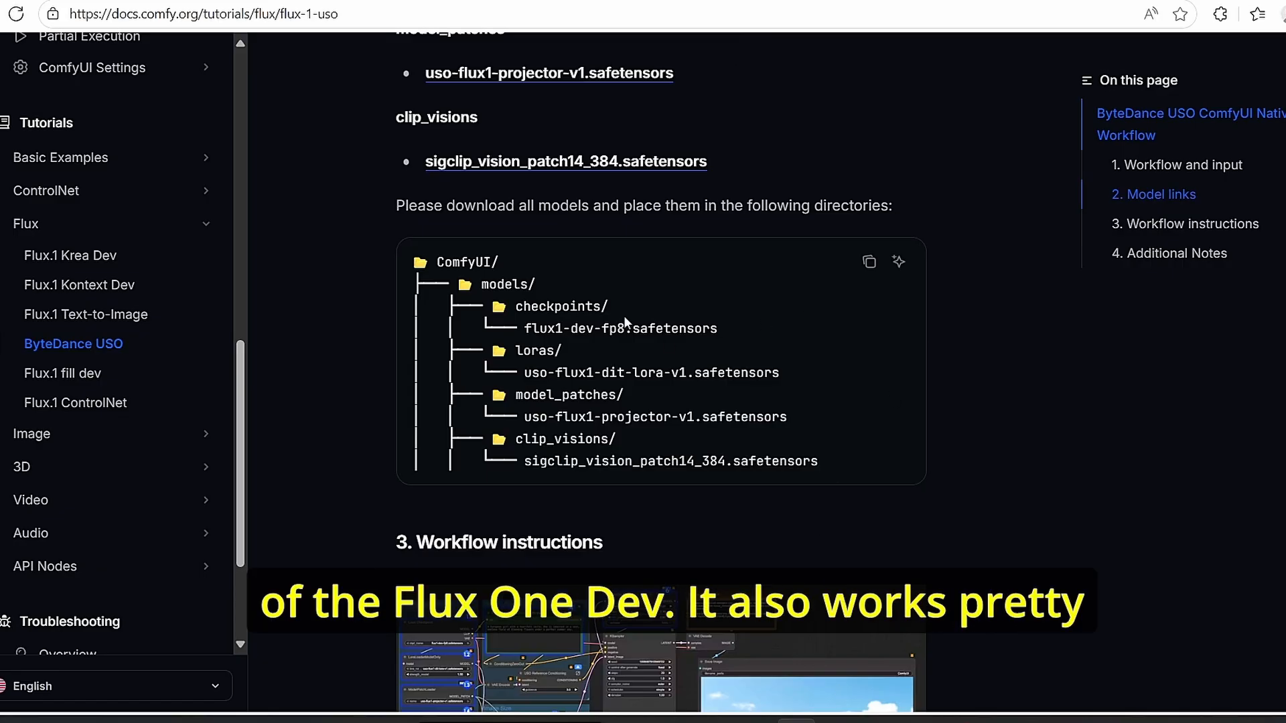
mouse_move(752, 435)
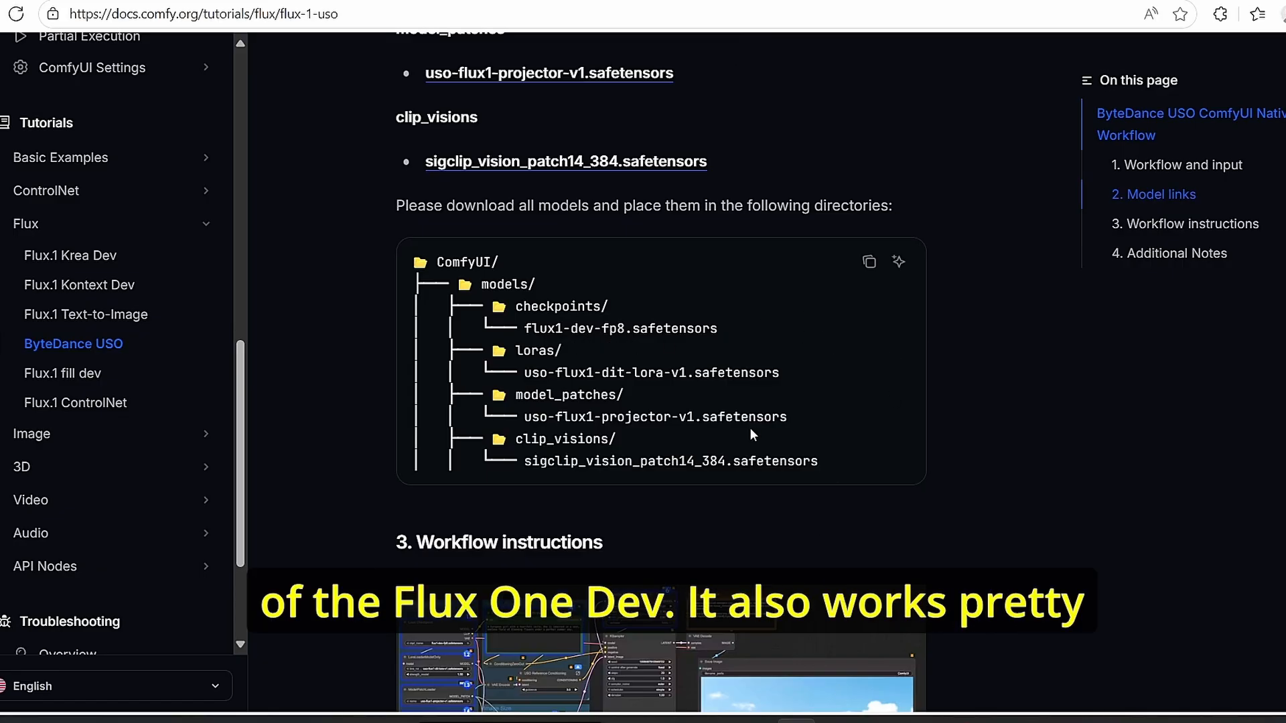
mouse_move(983, 369)
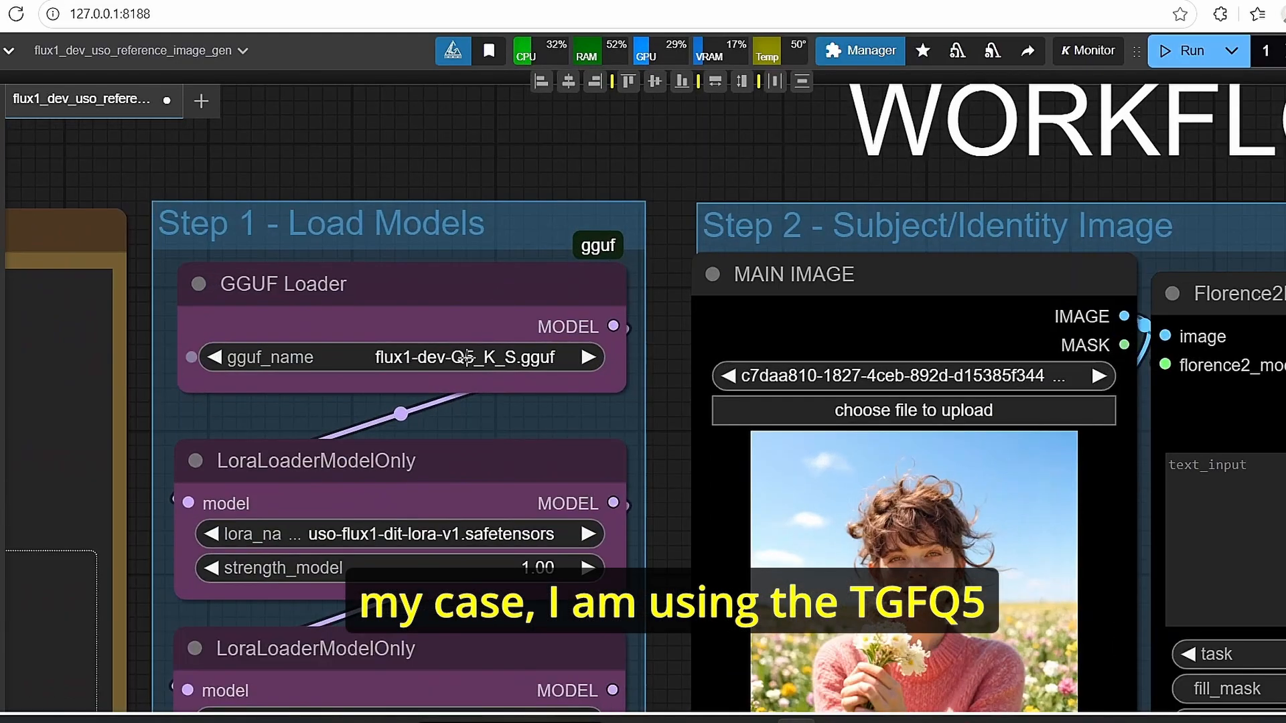
Step: Zoom out over the Load Models group of flux1_dev_uso_reference_image_gen
scroll("down", 3)
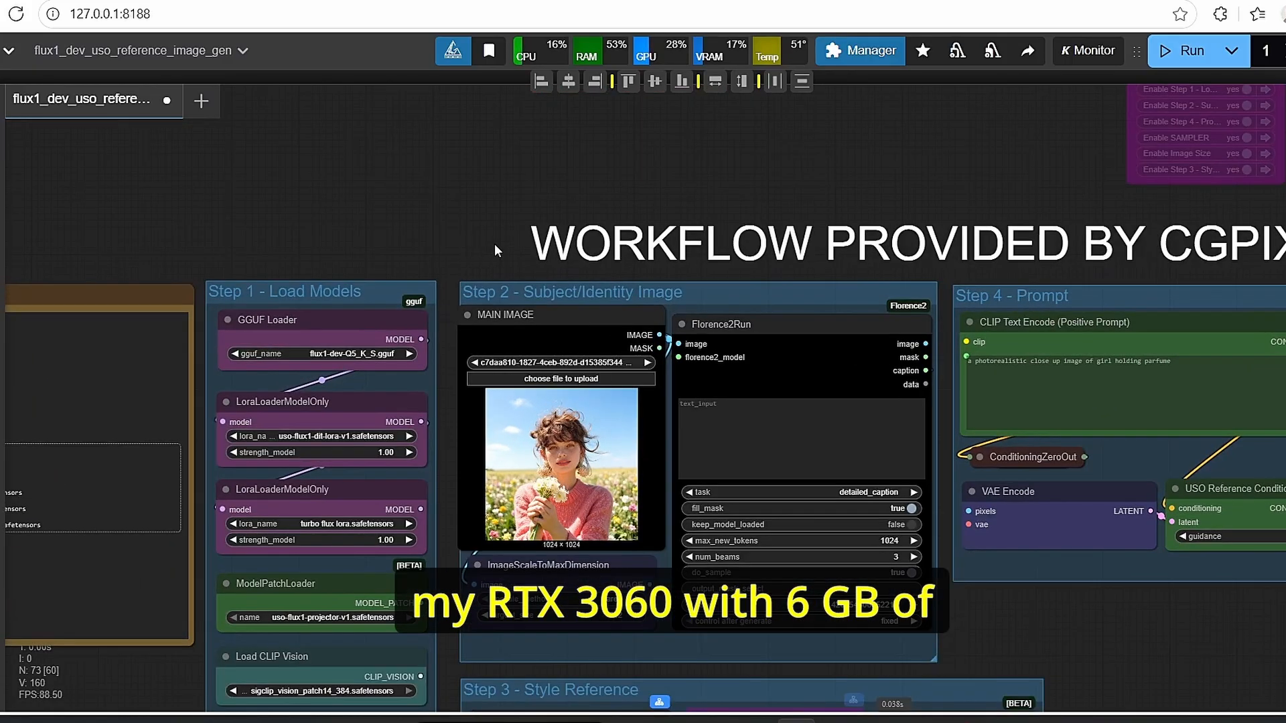
mouse_move(467, 173)
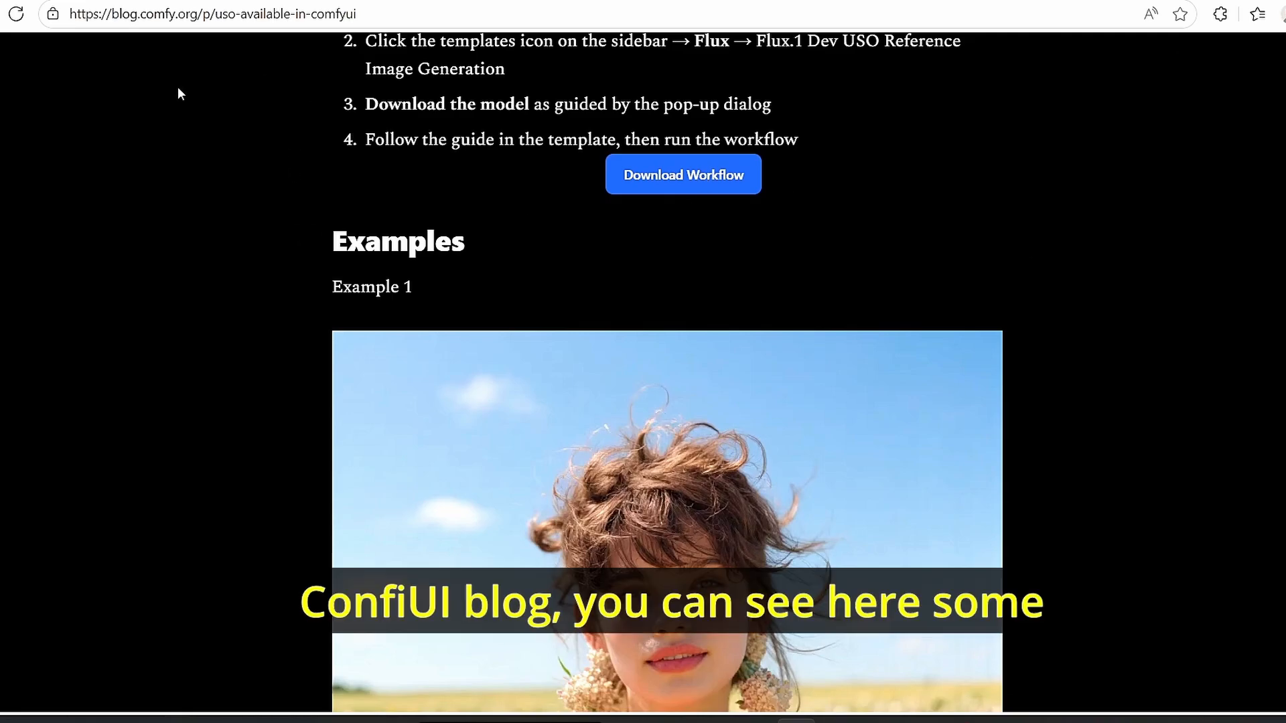
scroll("down", 3)
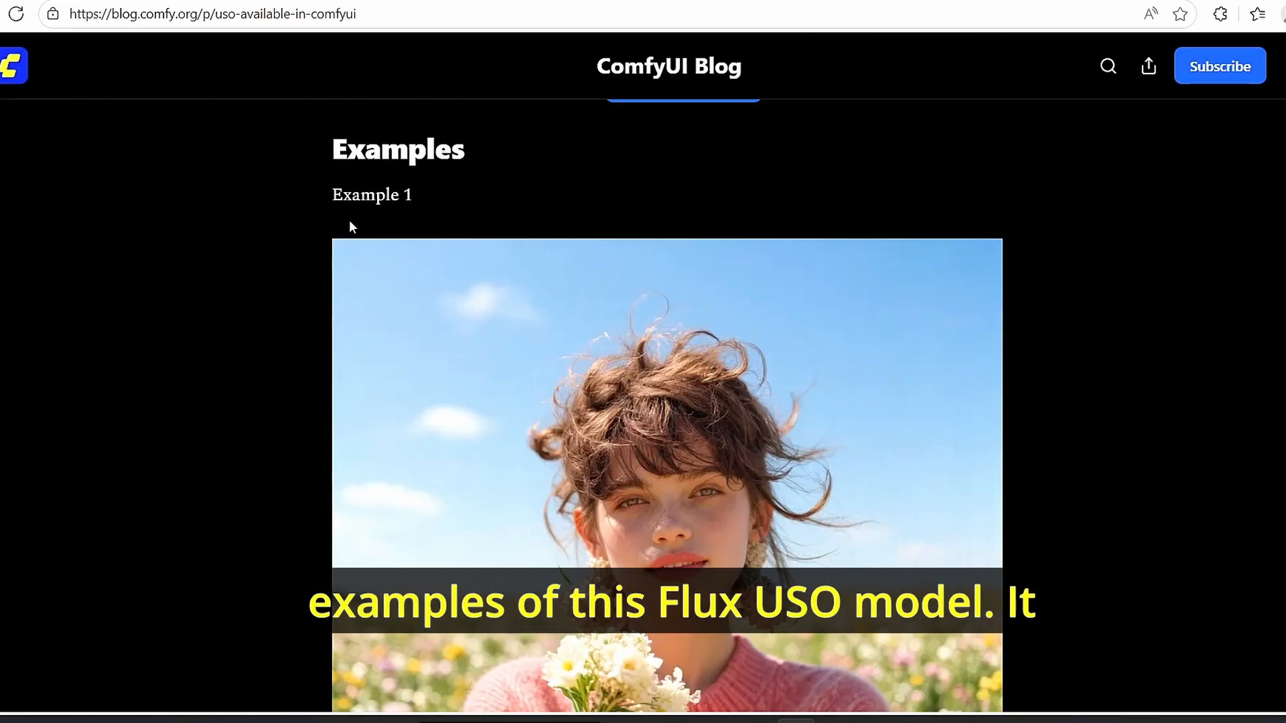
scroll("down", 3)
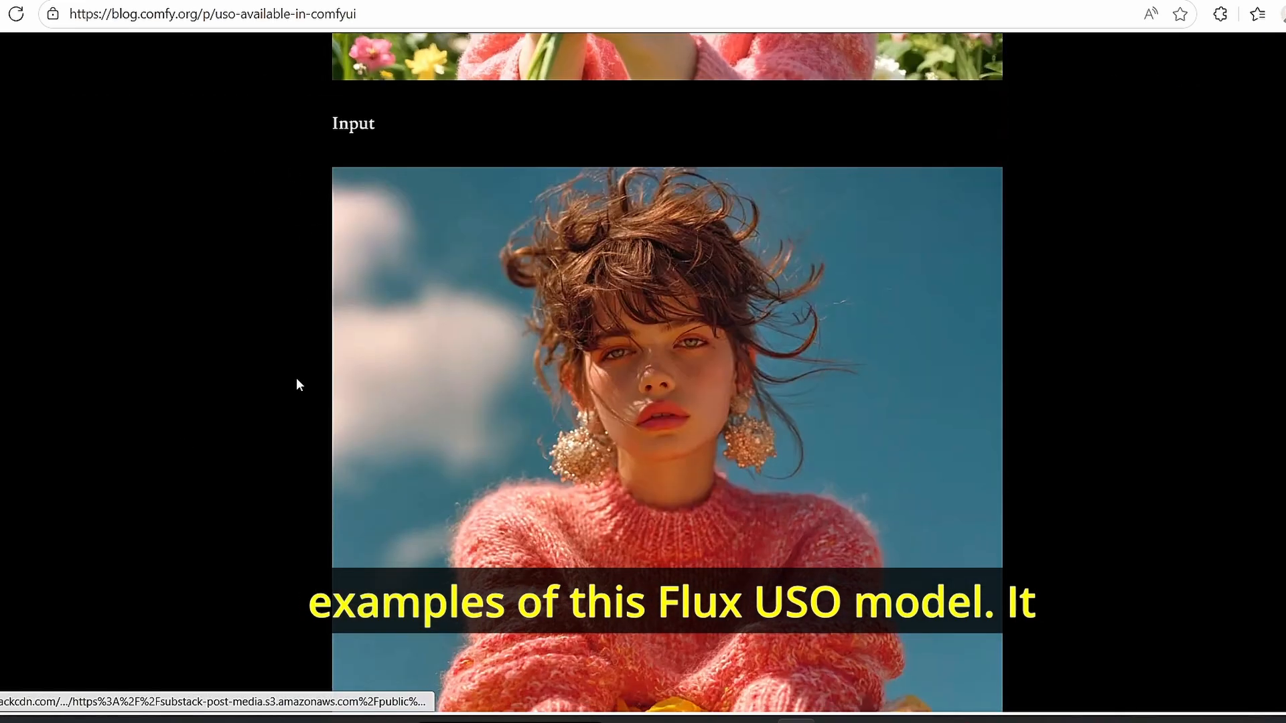
scroll("down", 3)
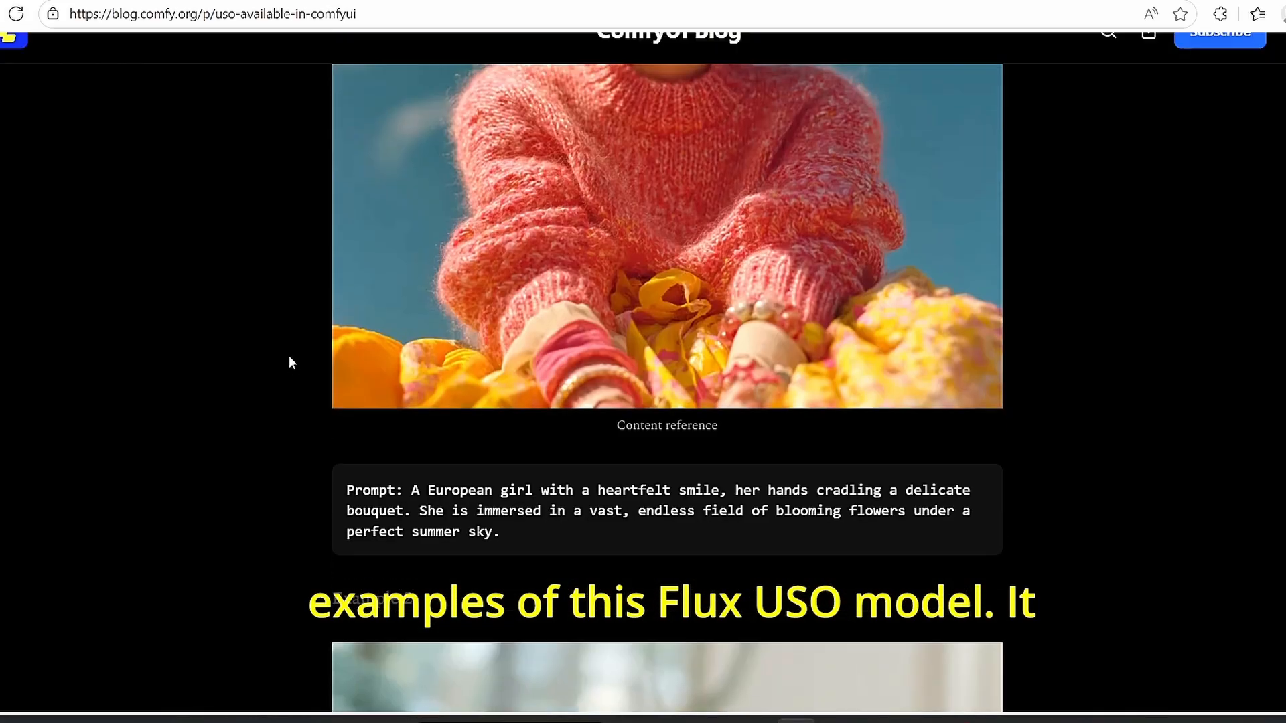
scroll("down", 3)
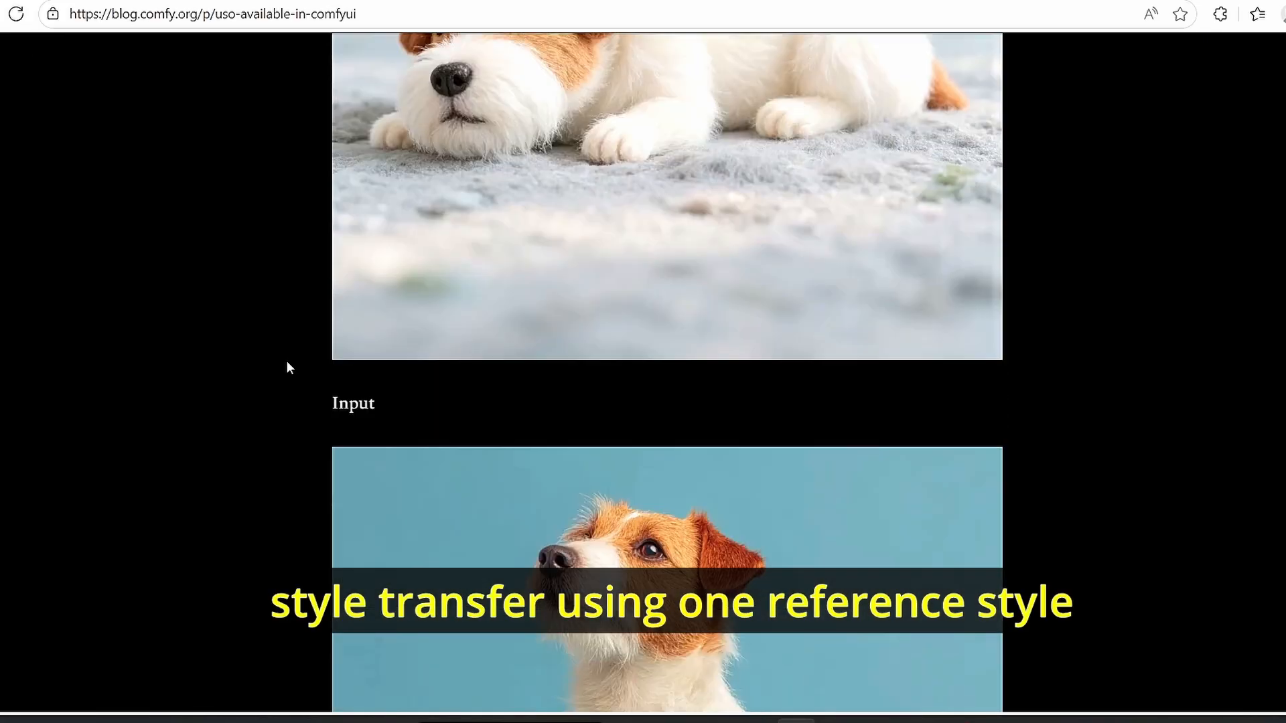
scroll("down", 3)
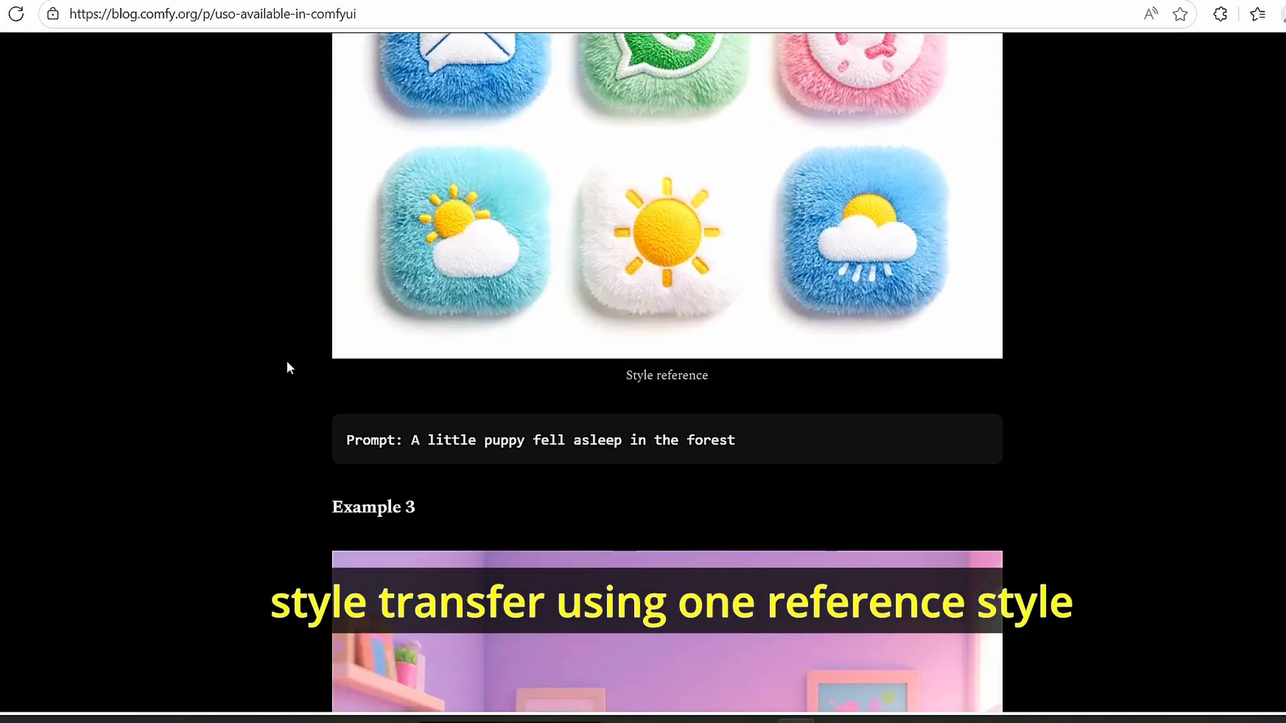
scroll("down", 3)
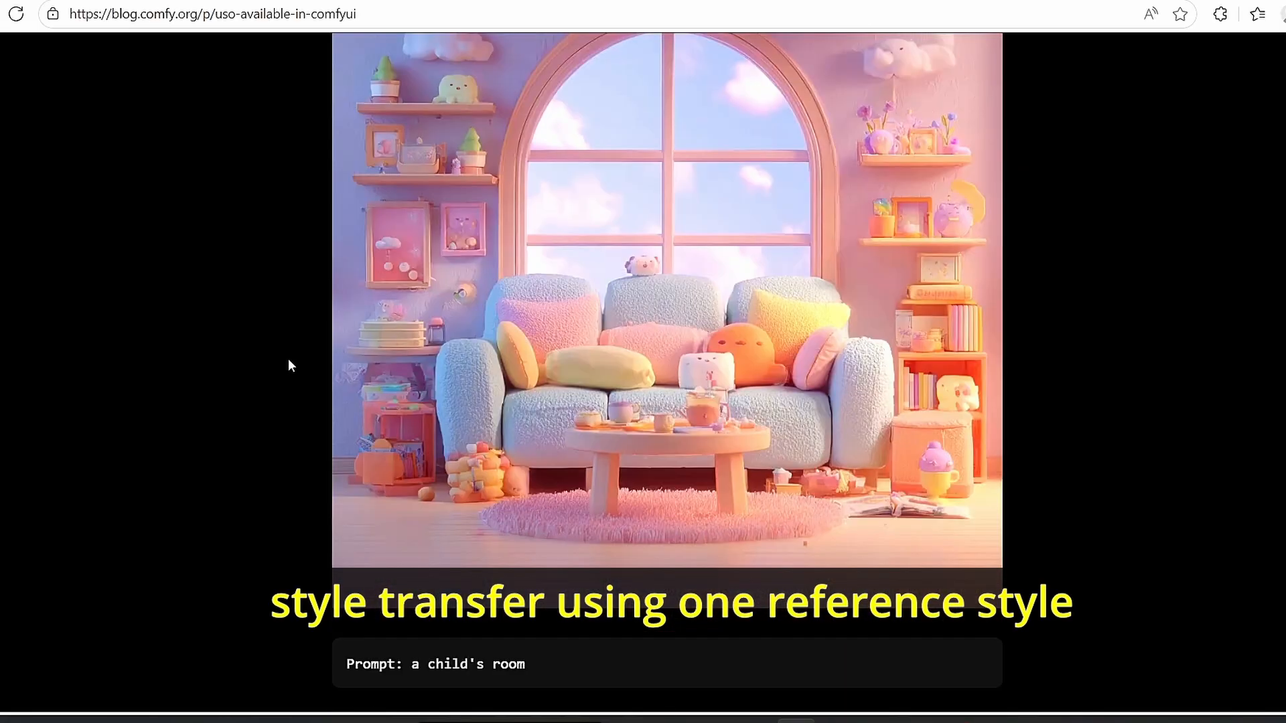
scroll("down", 3)
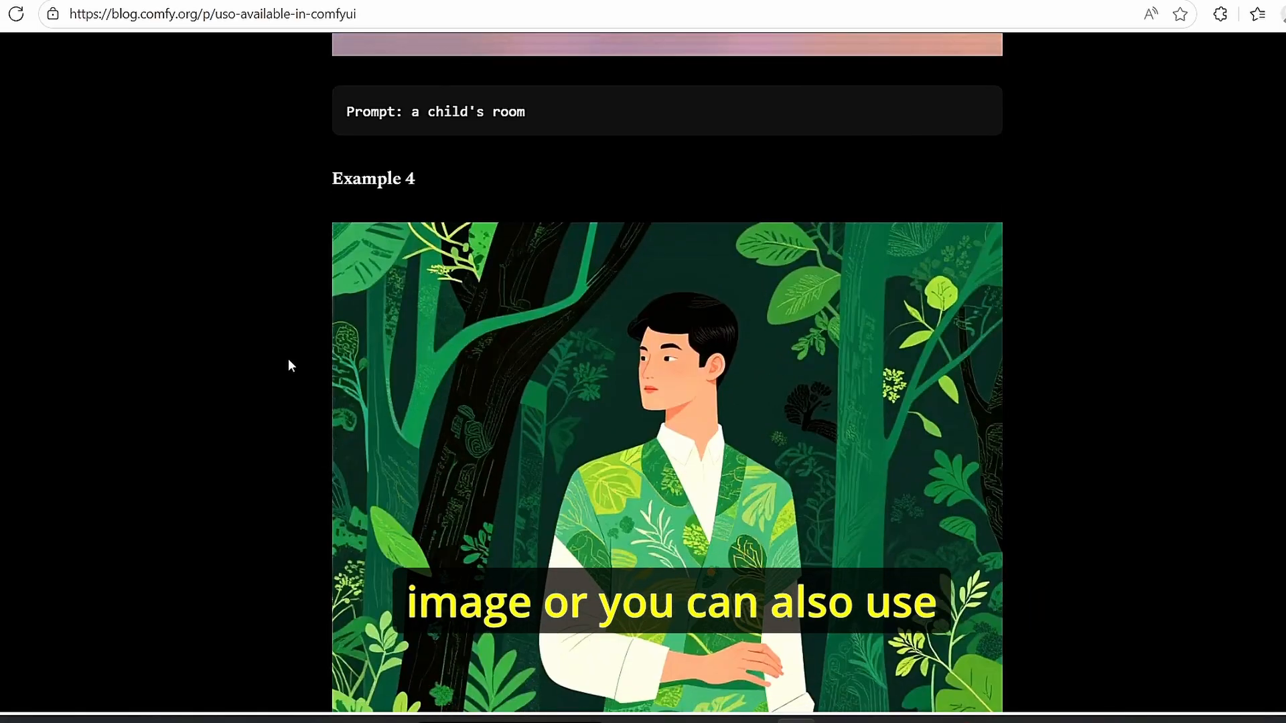
scroll("down", 3)
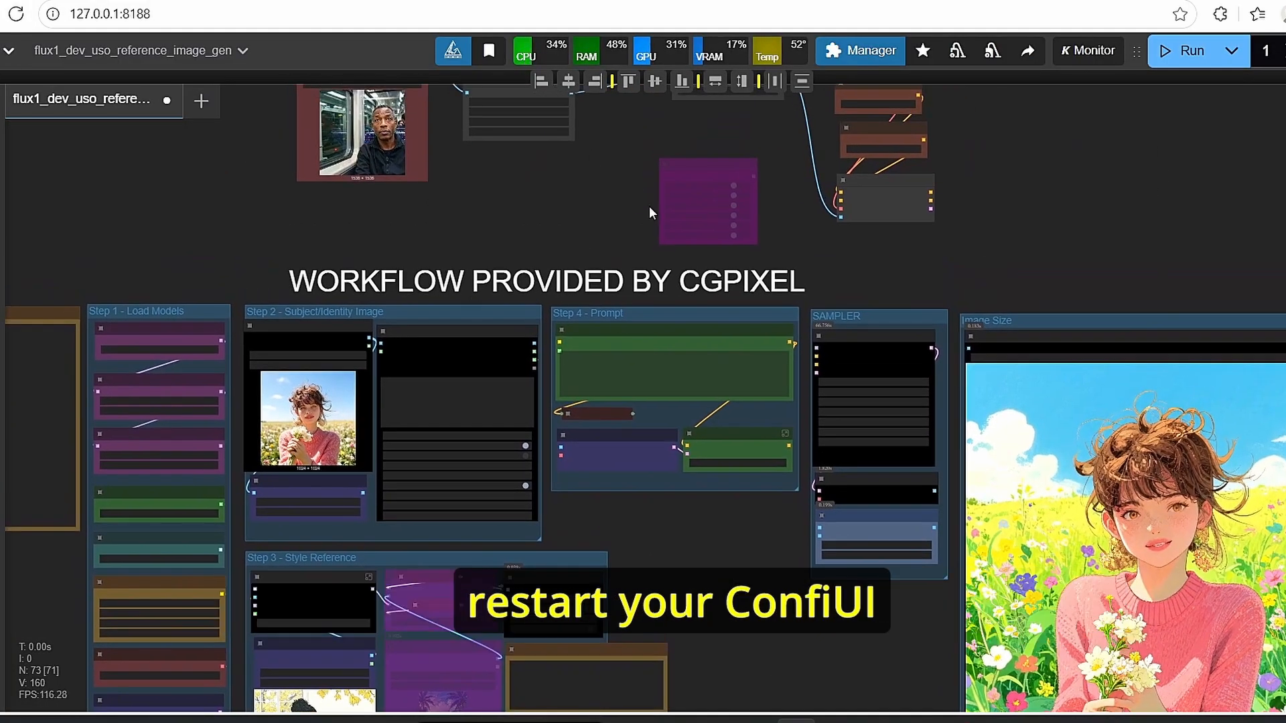
mouse_move(605, 241)
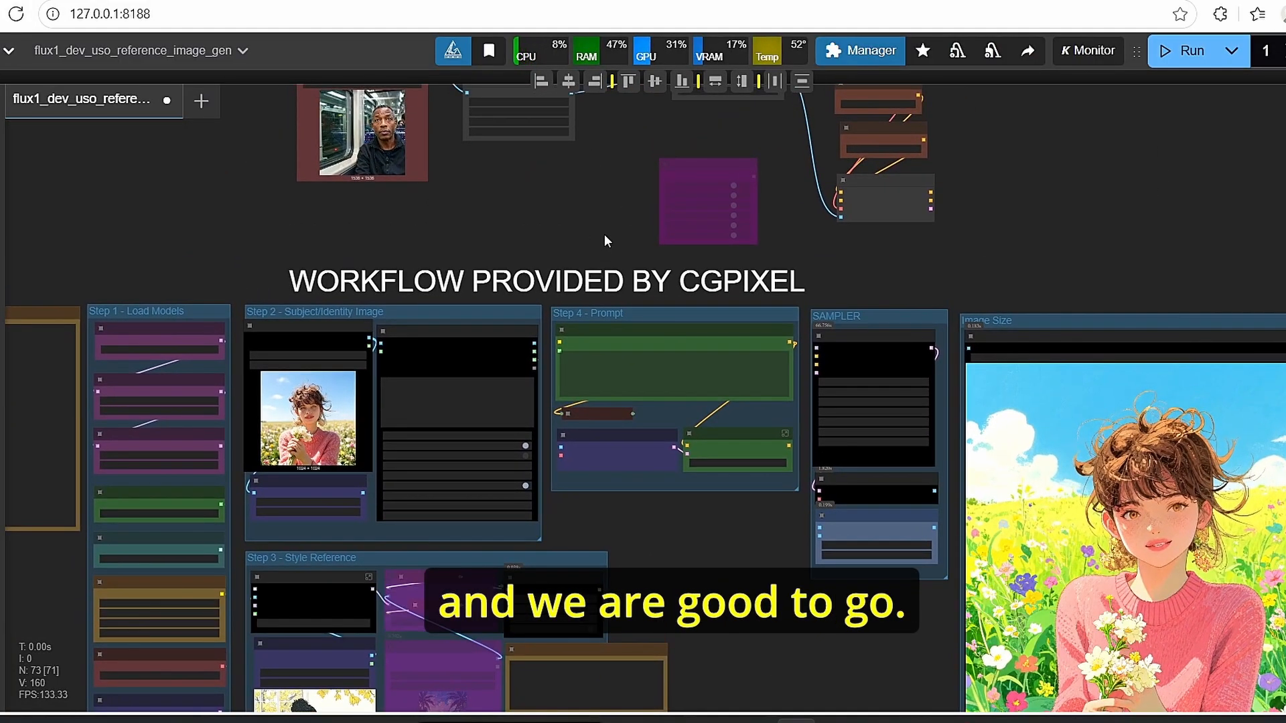
Step: Start a fresh workflow and search the template gallery for 'uso'
left_click(201, 101)
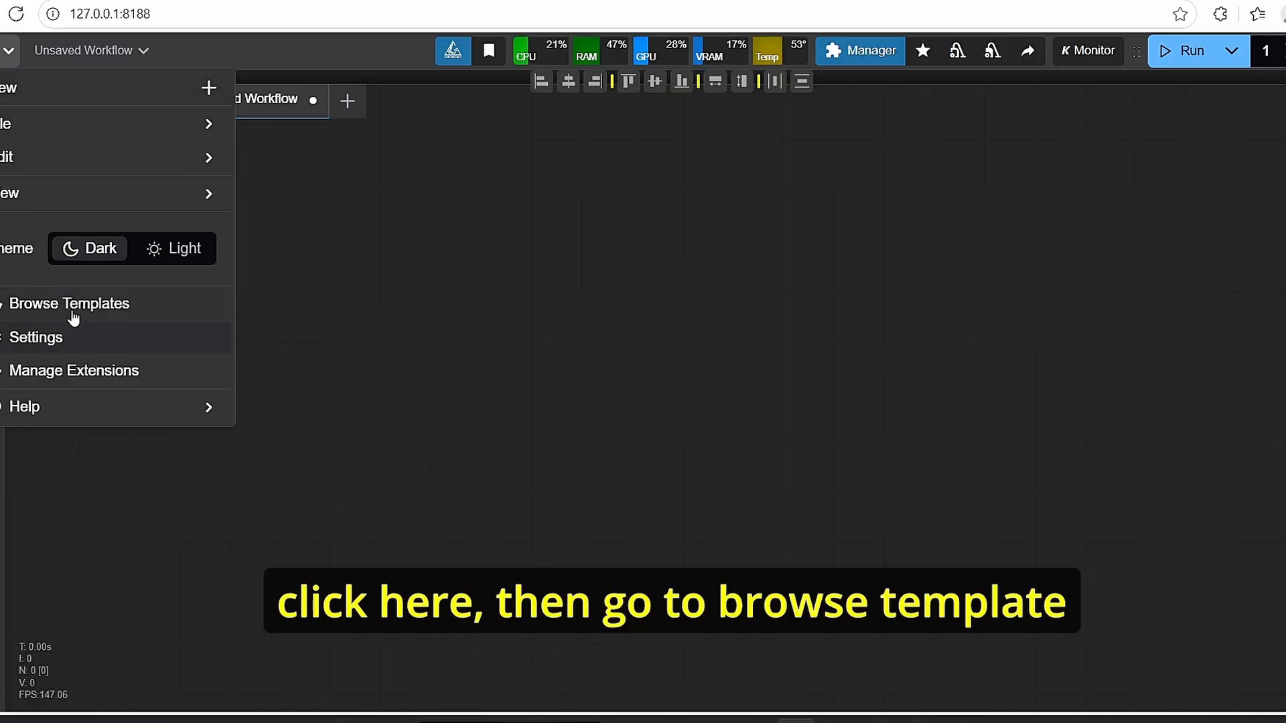
left_click(69, 303)
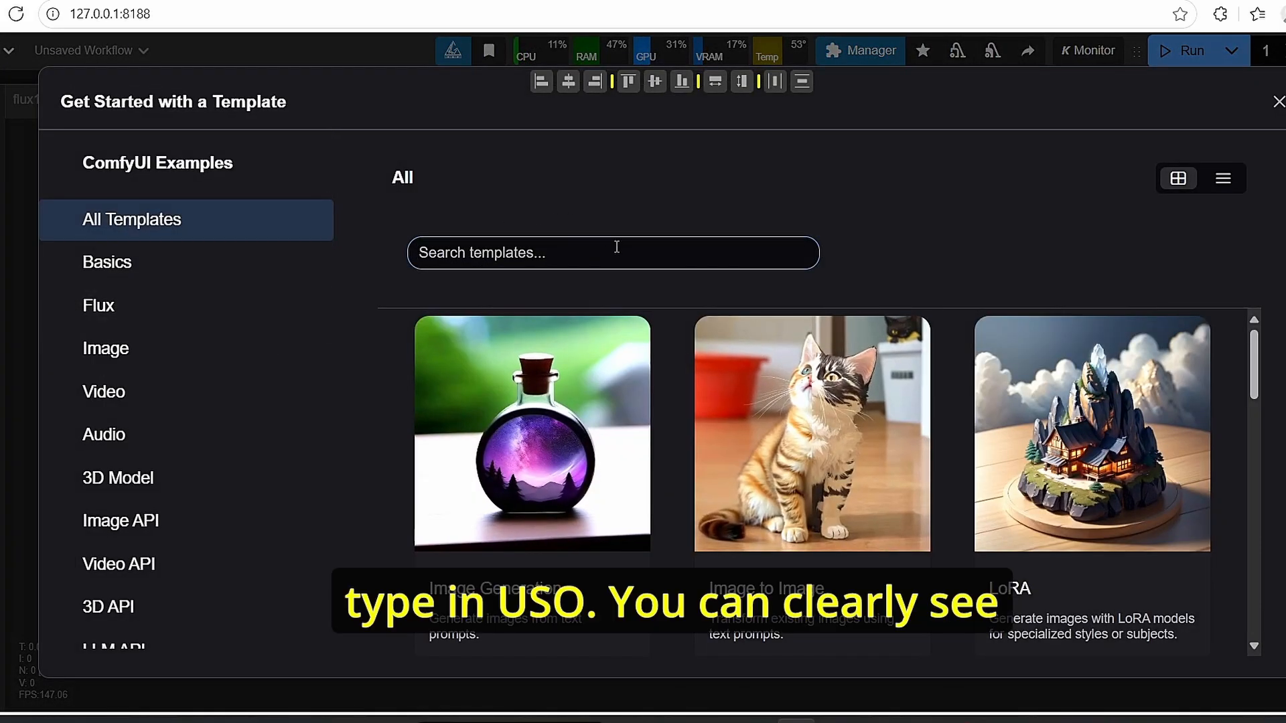
type("uso")
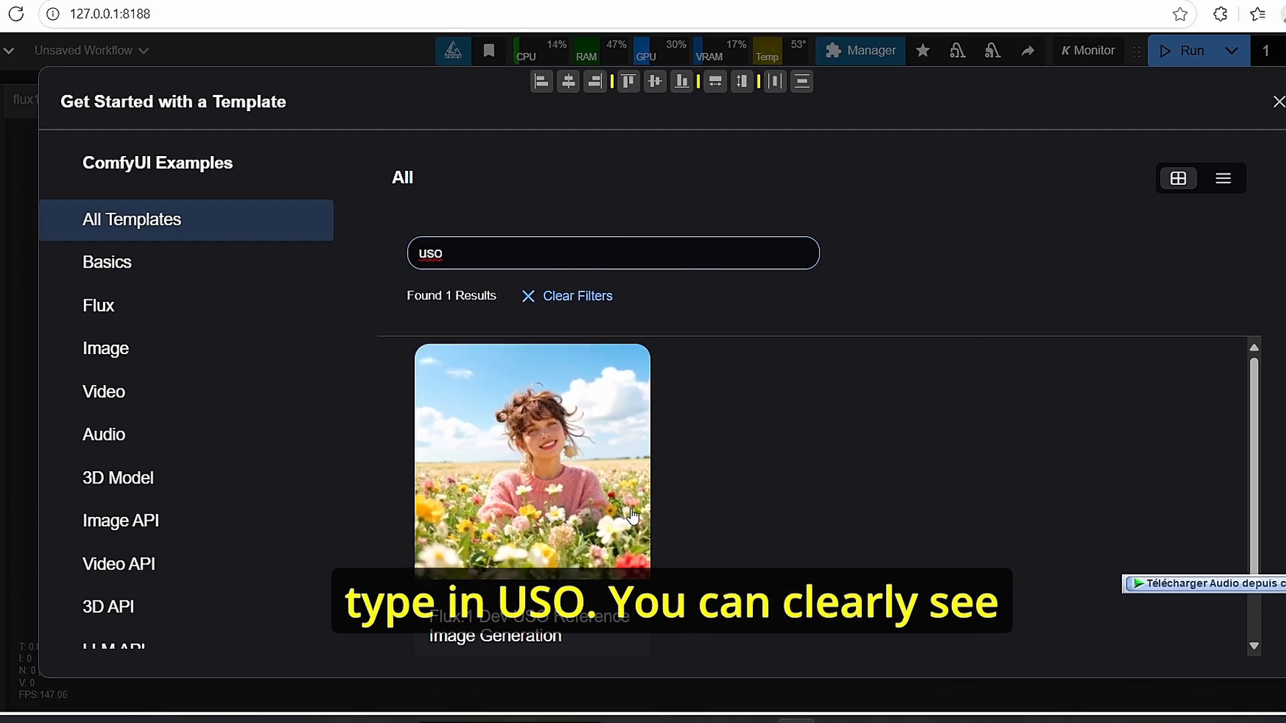
mouse_move(531, 471)
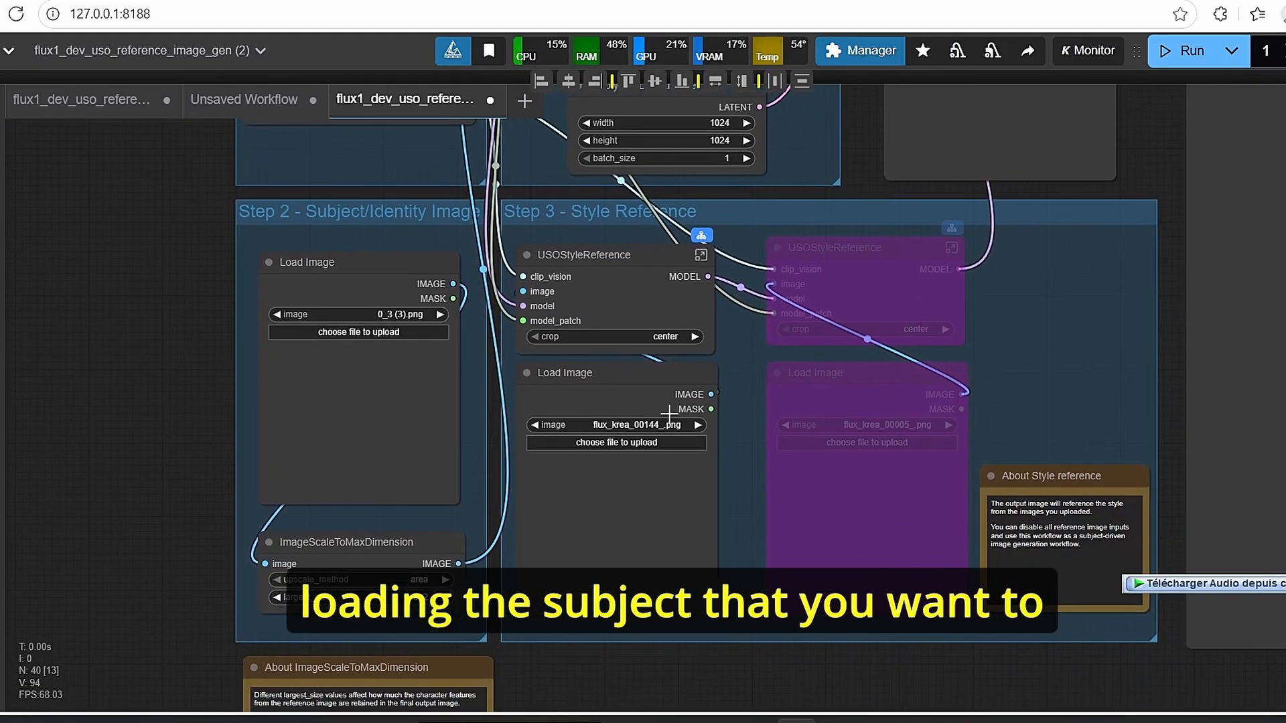
Step: Upload the train-passenger photo in Step 2 and the cosmic style image in Step 3
left_click(357, 332)
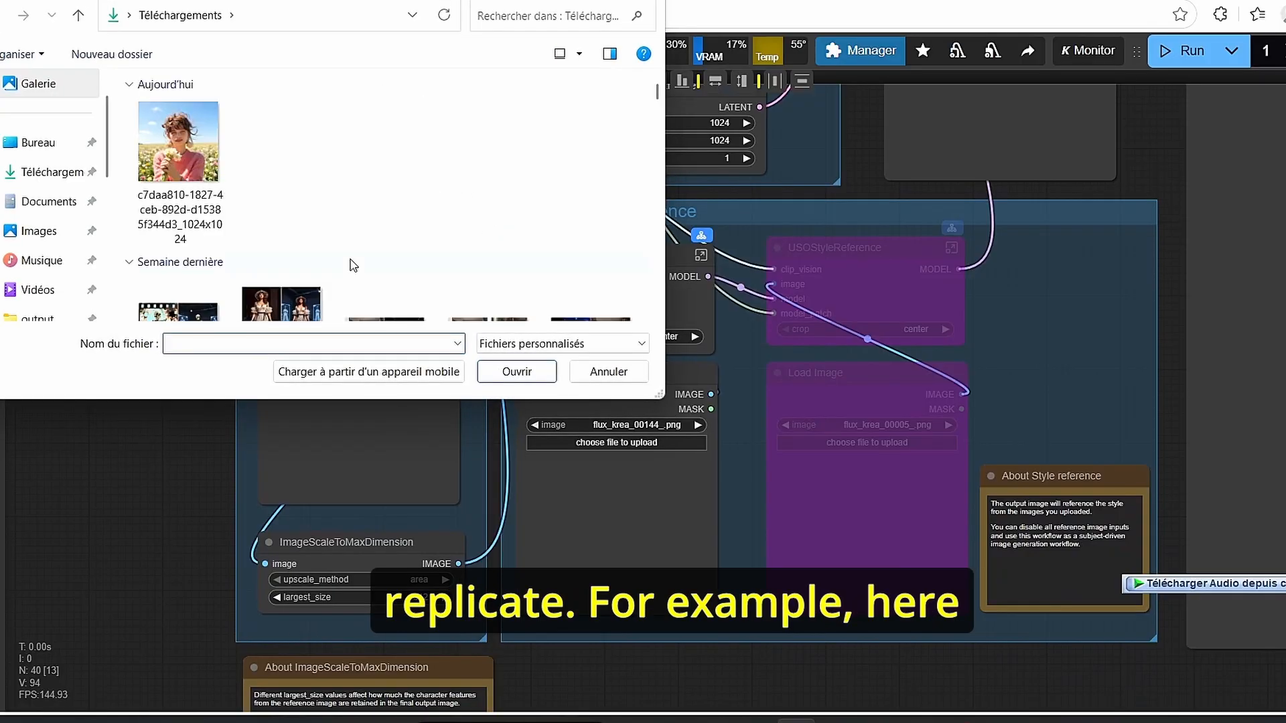
scroll("down", 3)
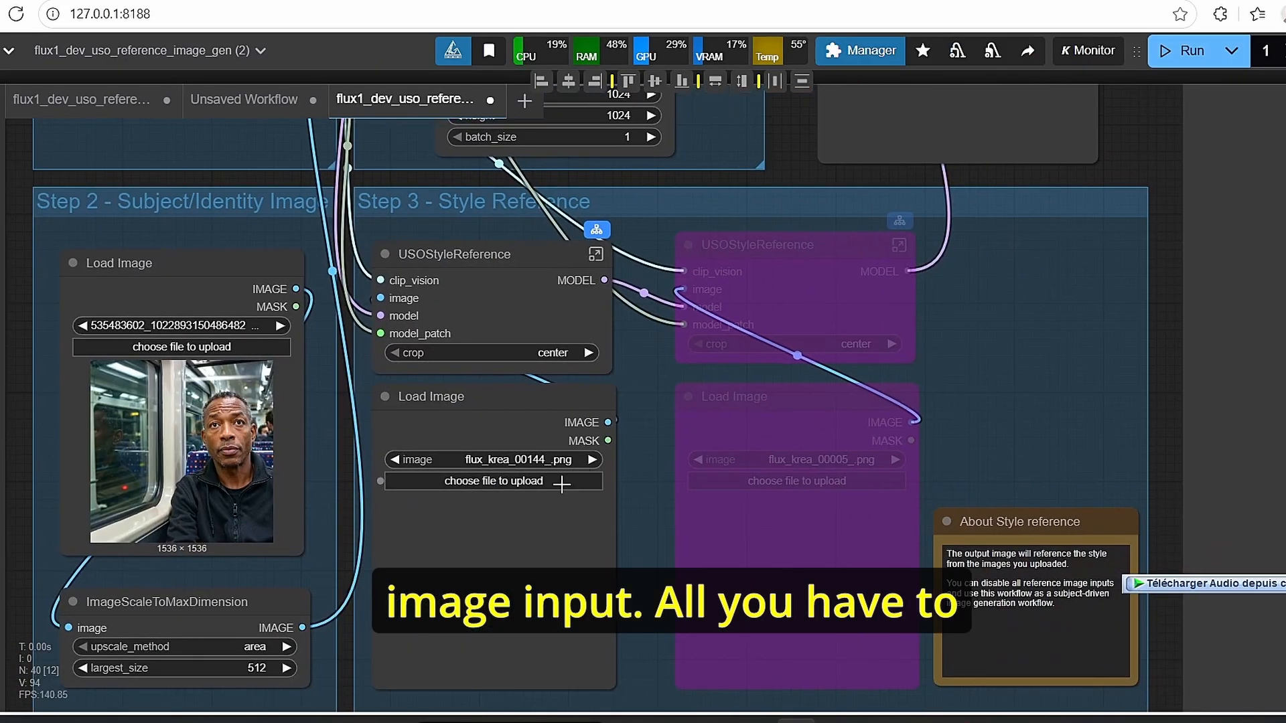
left_click(492, 481)
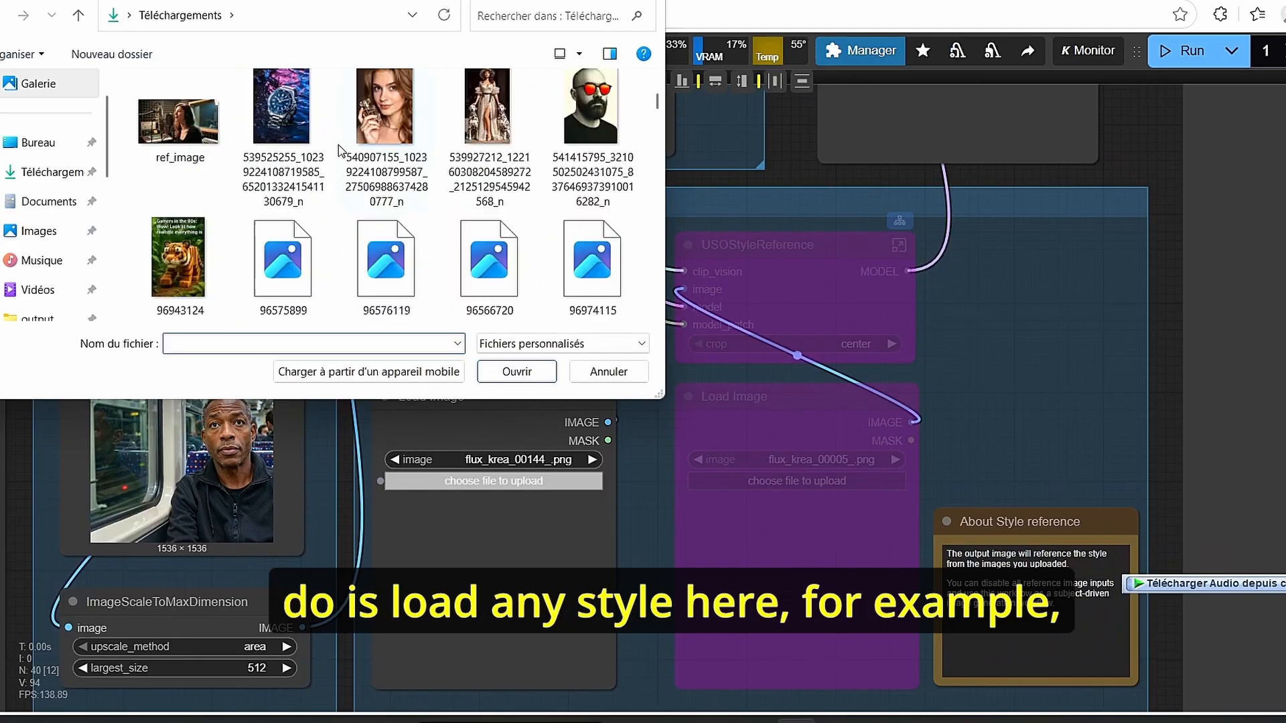
scroll("down", 3)
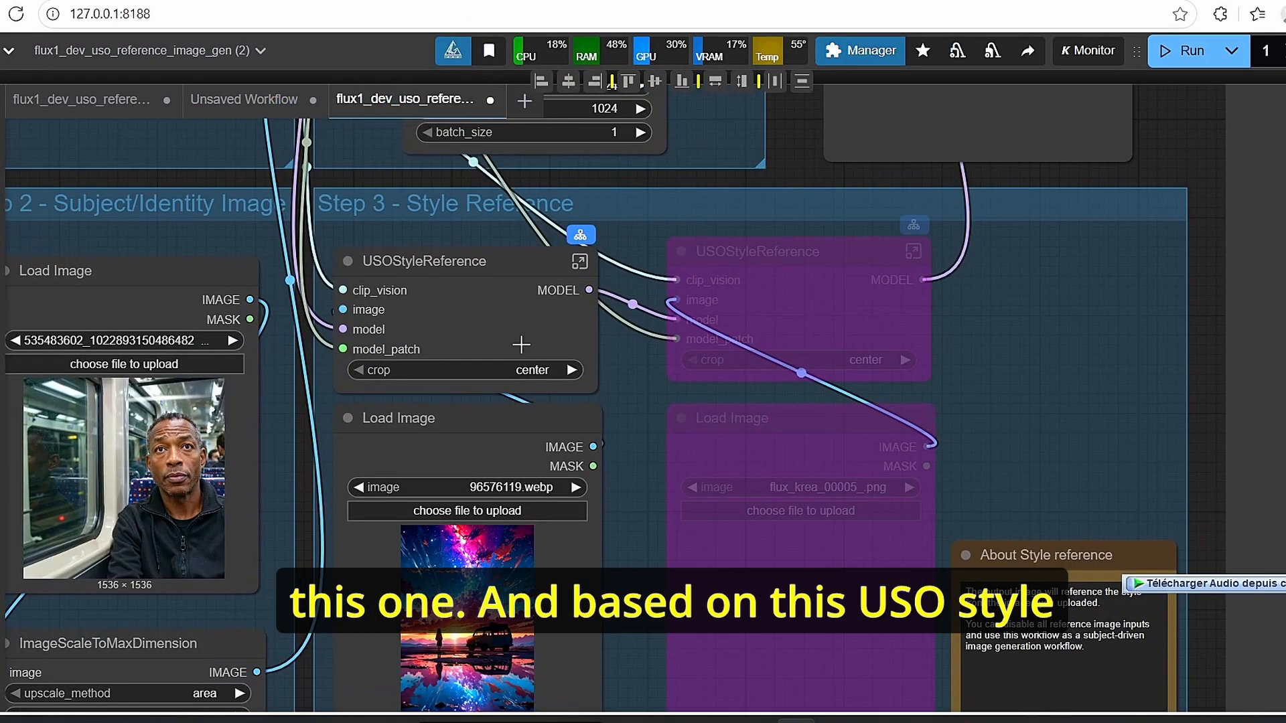
left_click(423, 261)
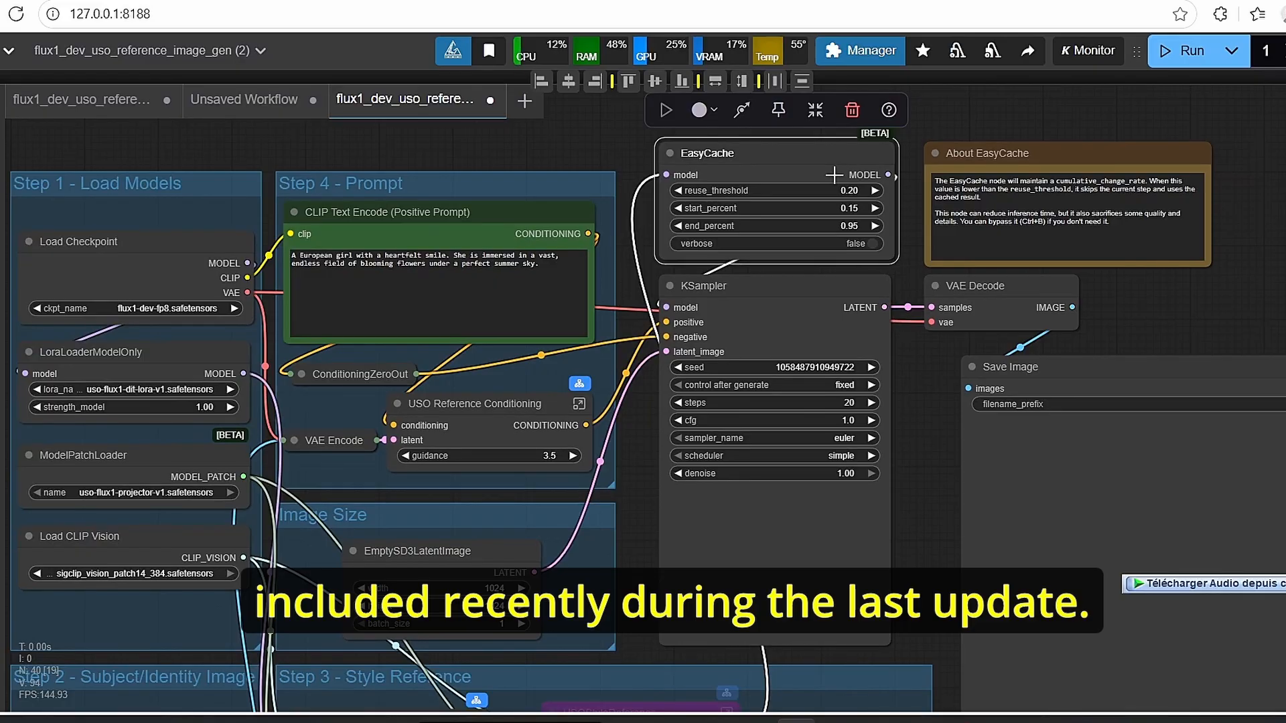
mouse_move(932, 460)
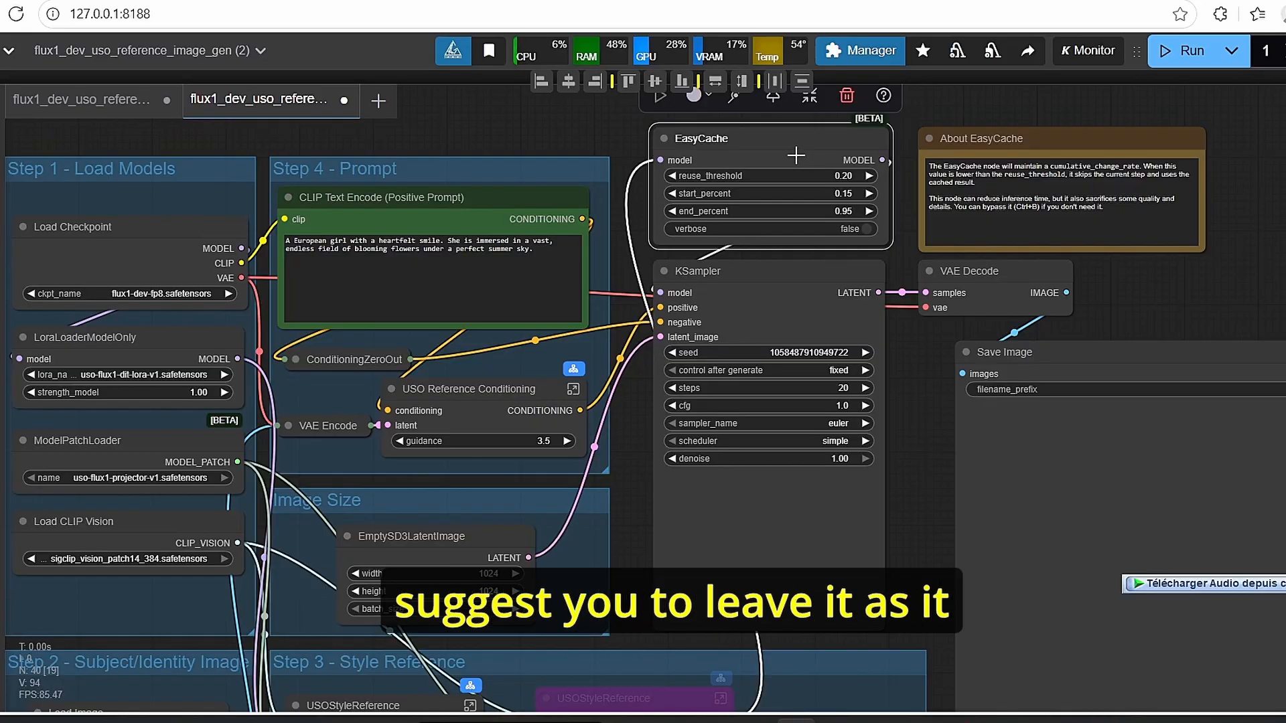
mouse_move(921, 407)
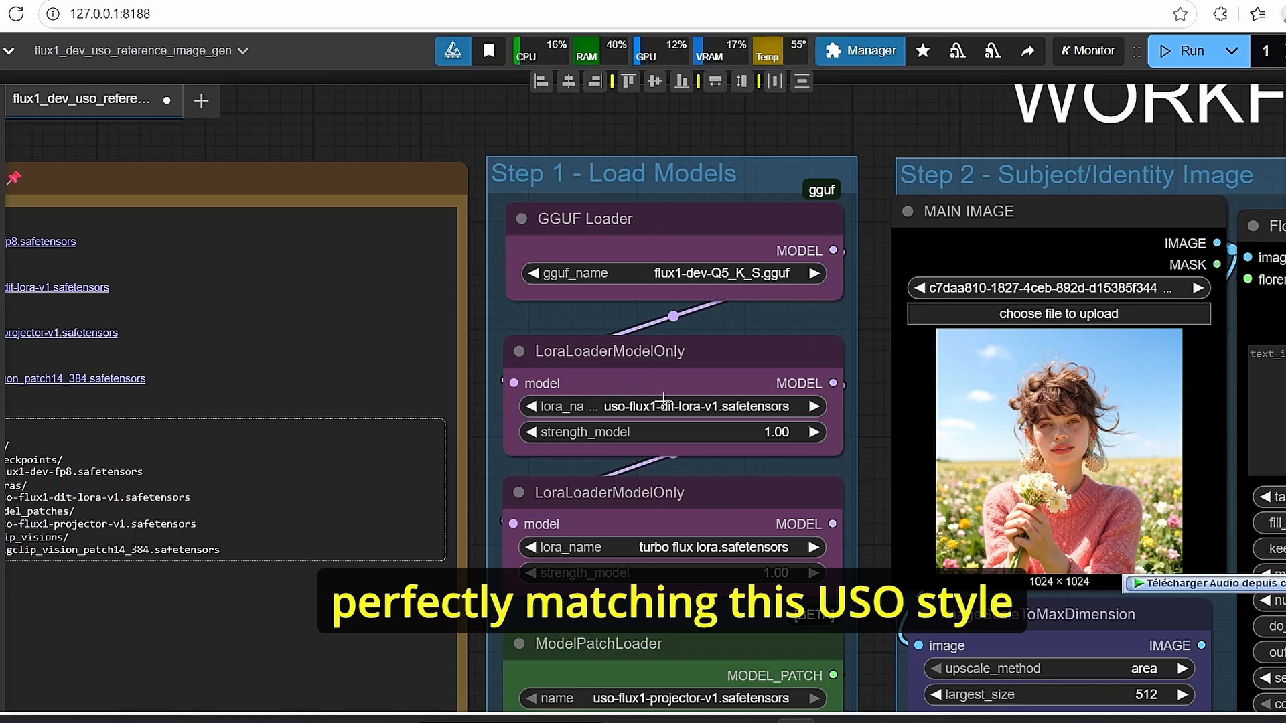
mouse_move(872, 432)
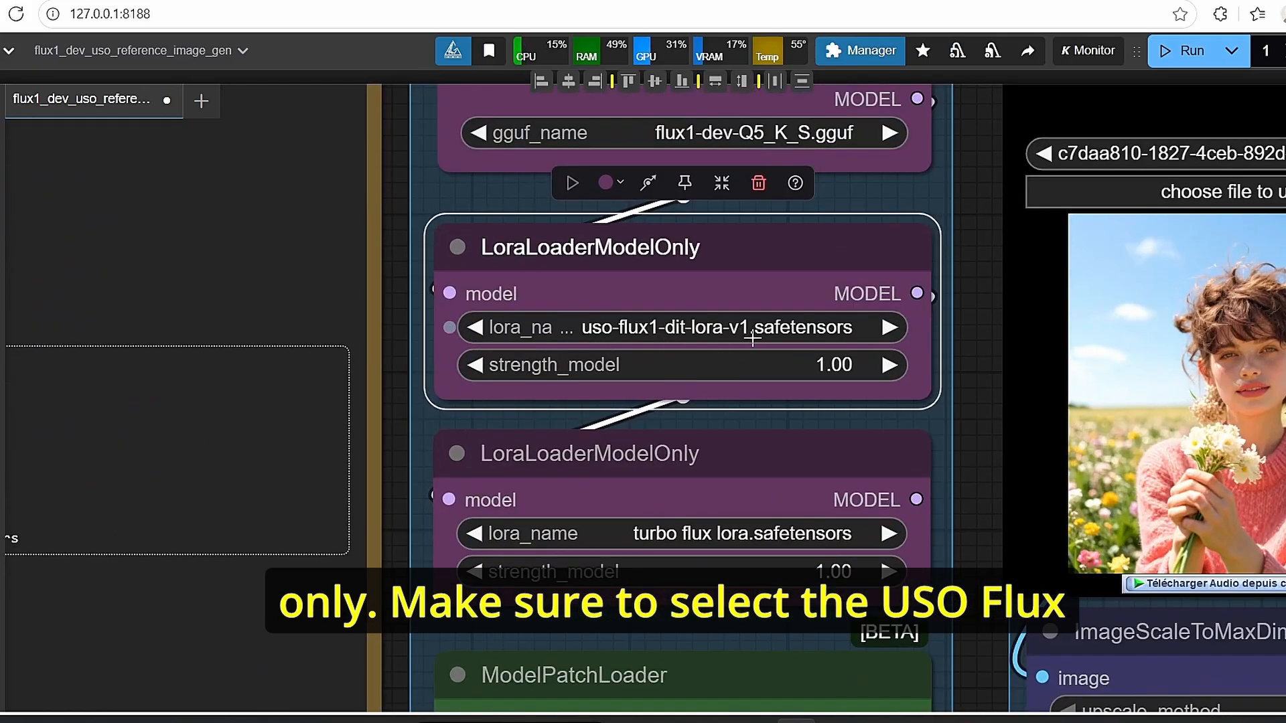
scroll("down", 3)
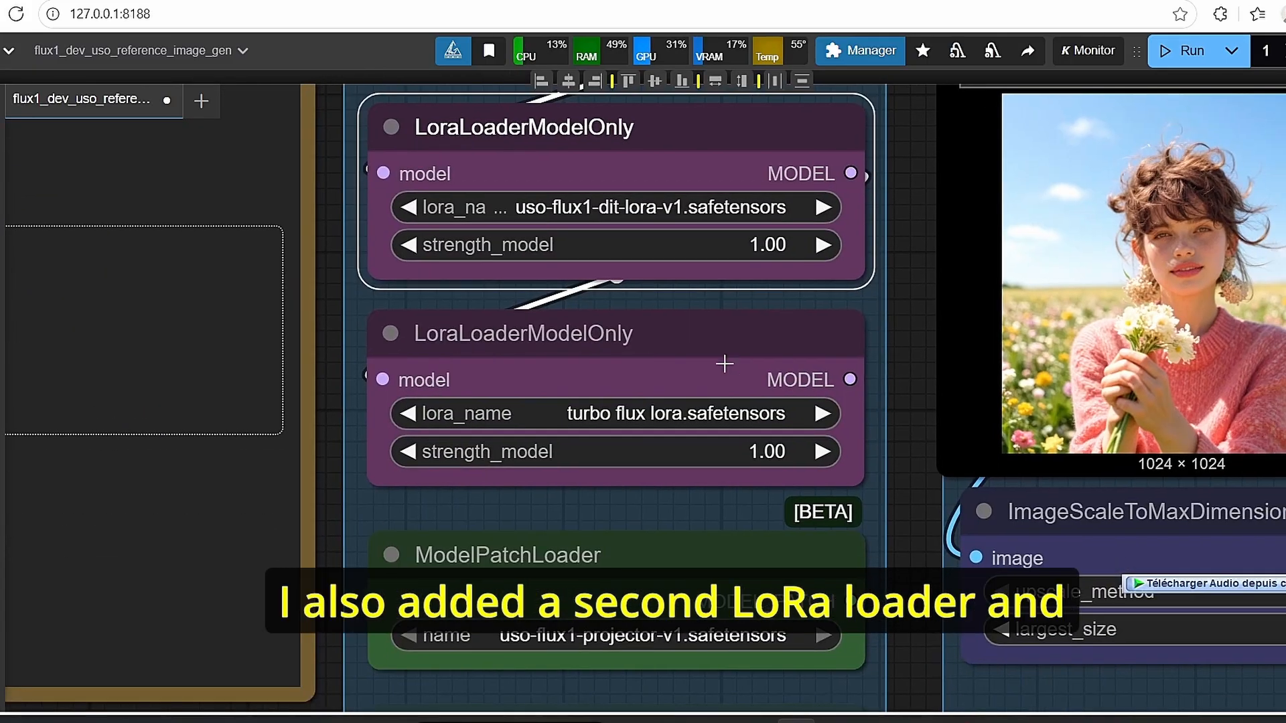
left_click(525, 127)
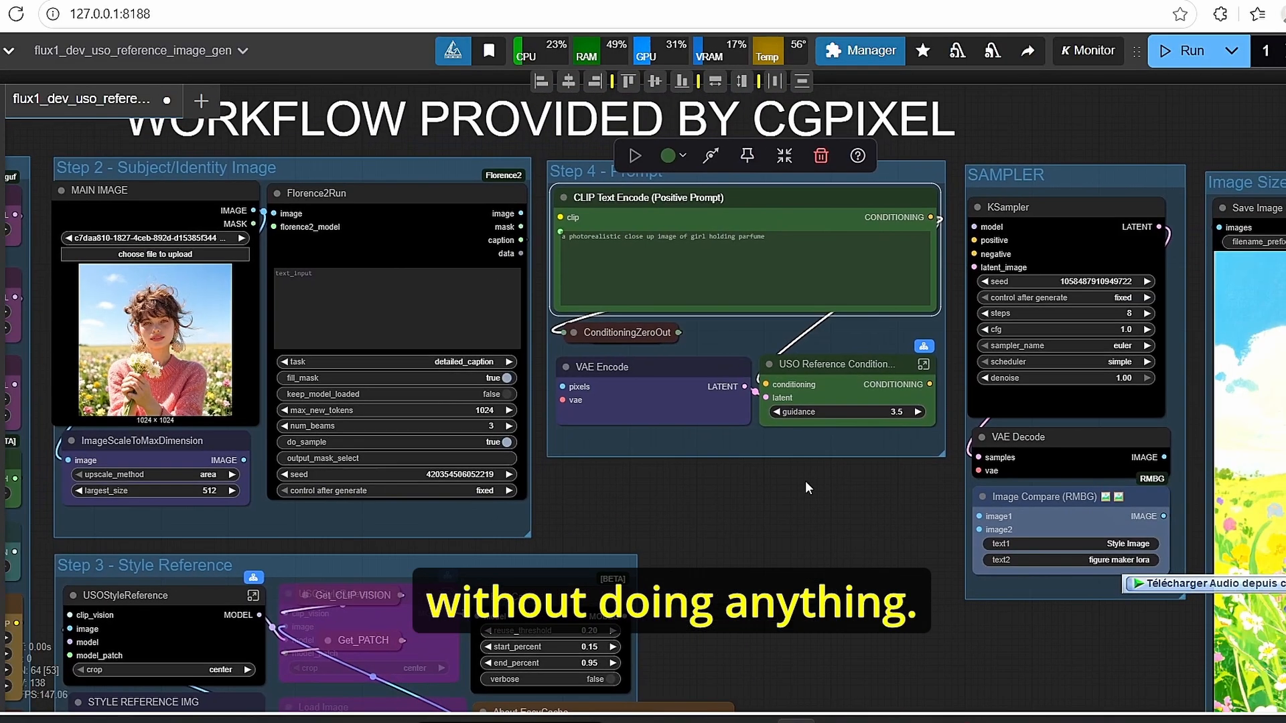
mouse_move(837, 525)
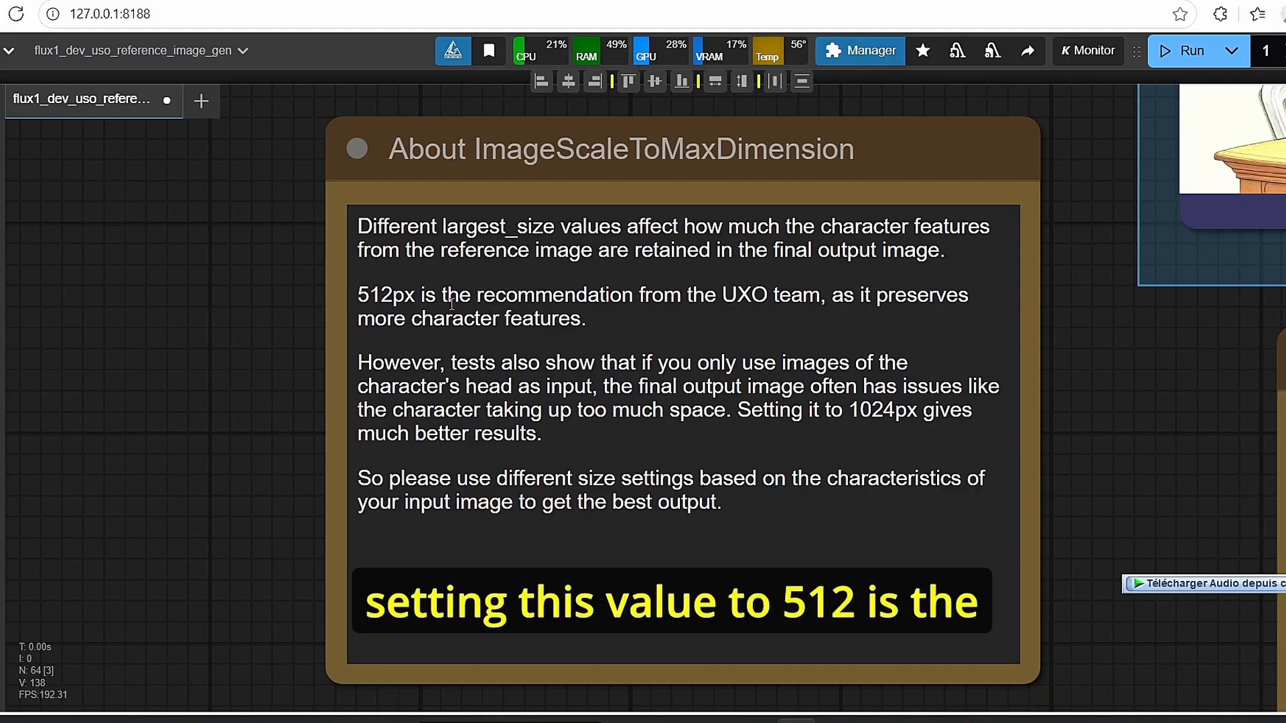
mouse_move(685, 335)
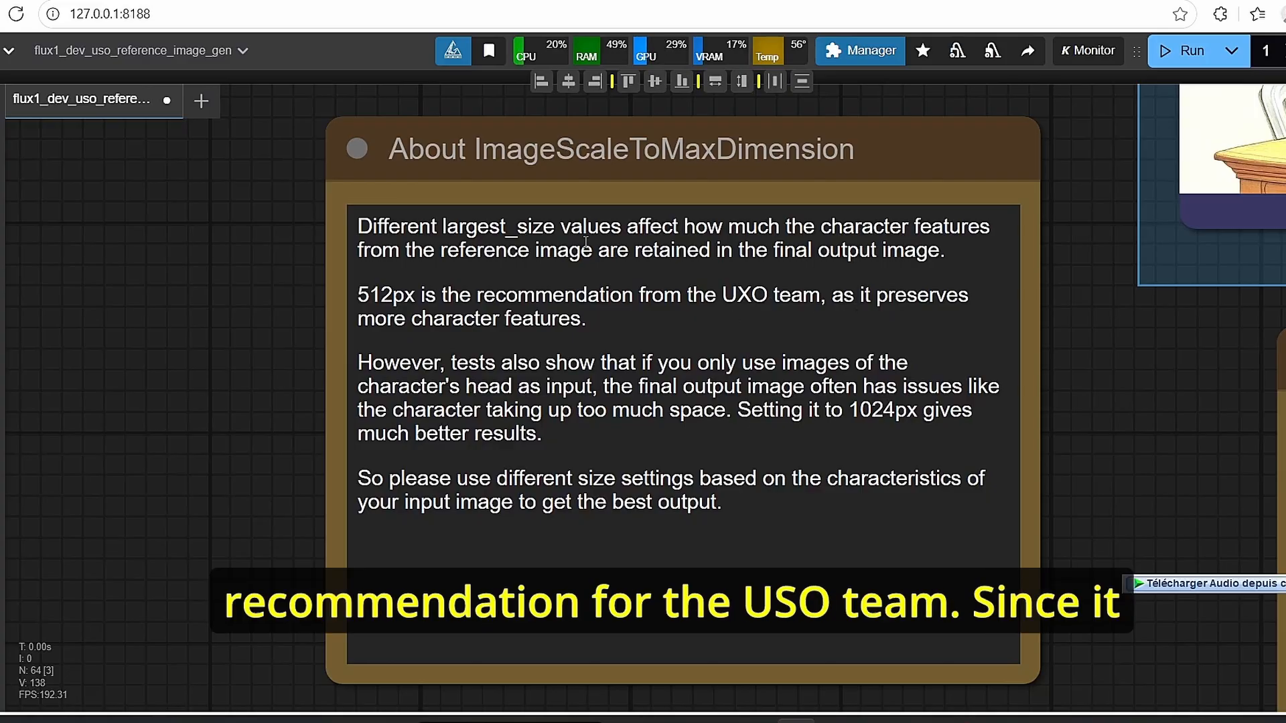
mouse_move(853, 306)
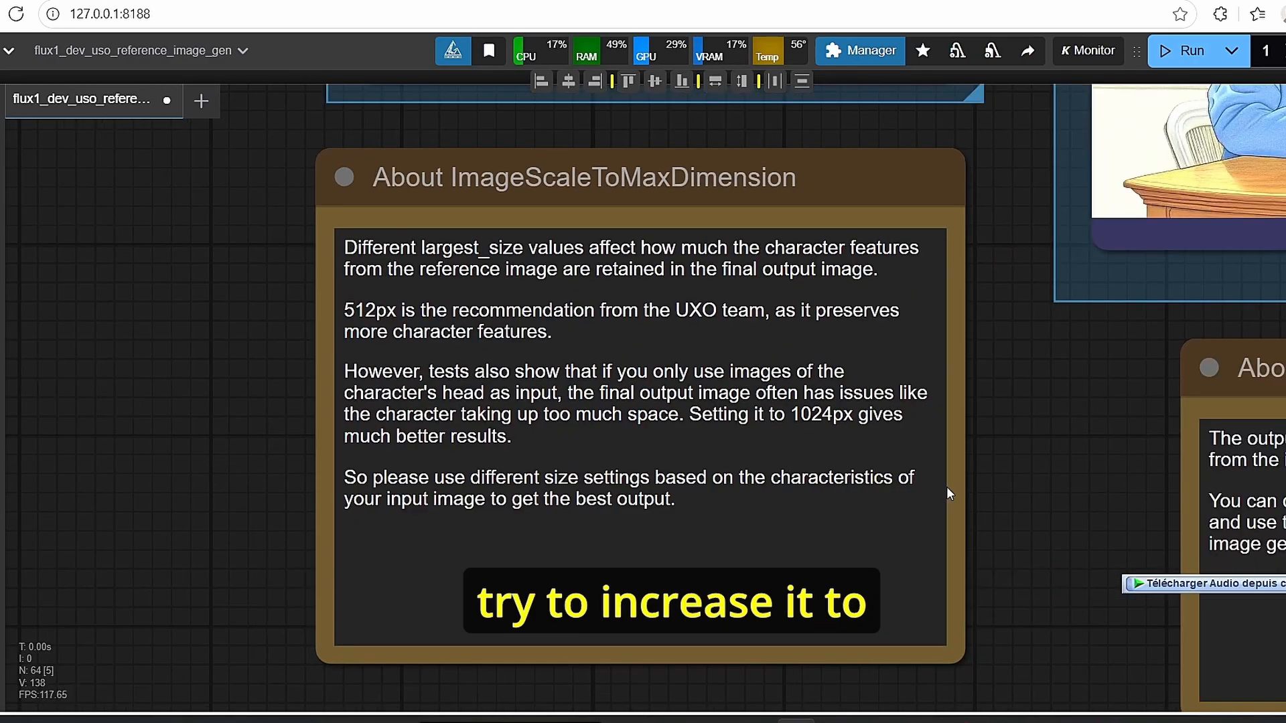
mouse_move(558, 439)
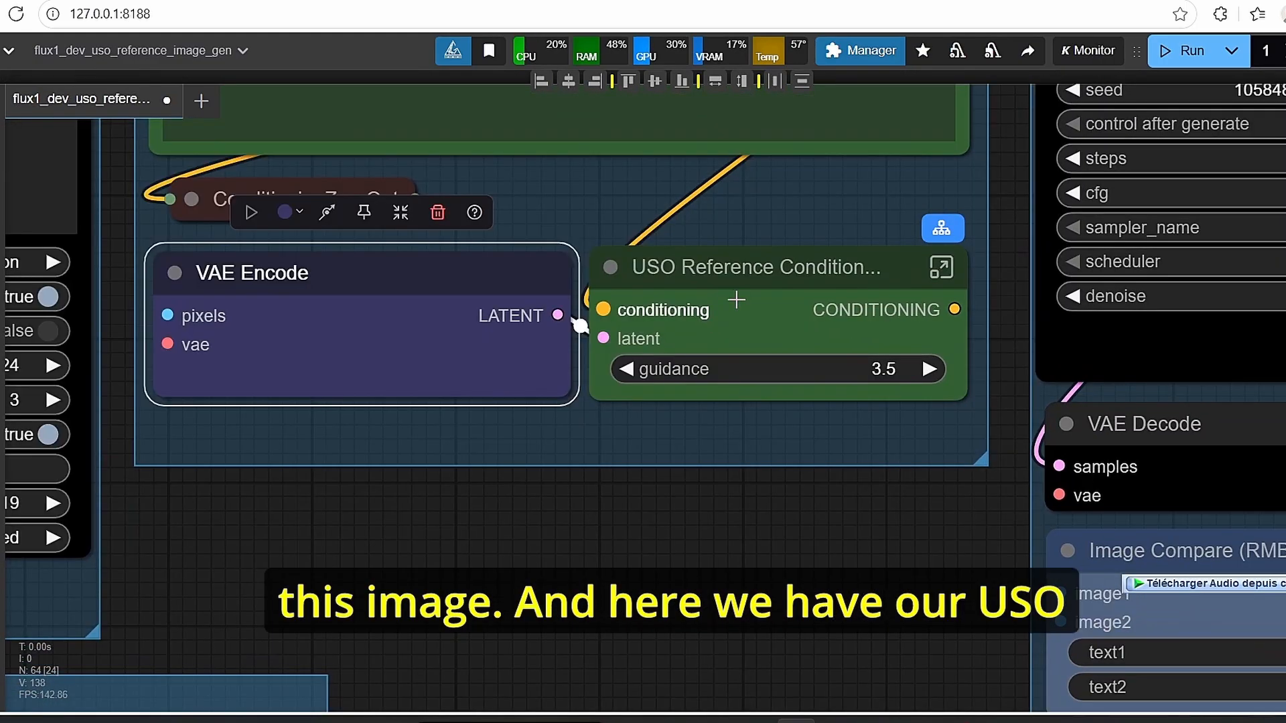
left_click(775, 267)
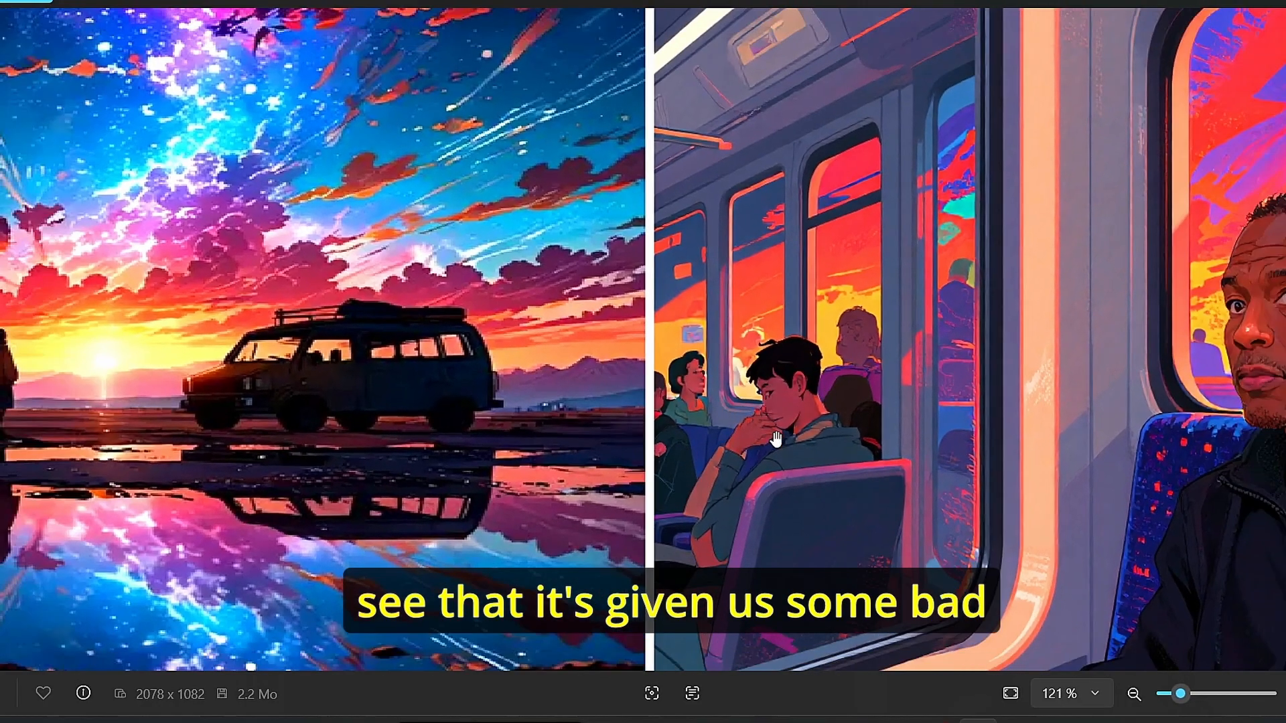
mouse_move(1089, 340)
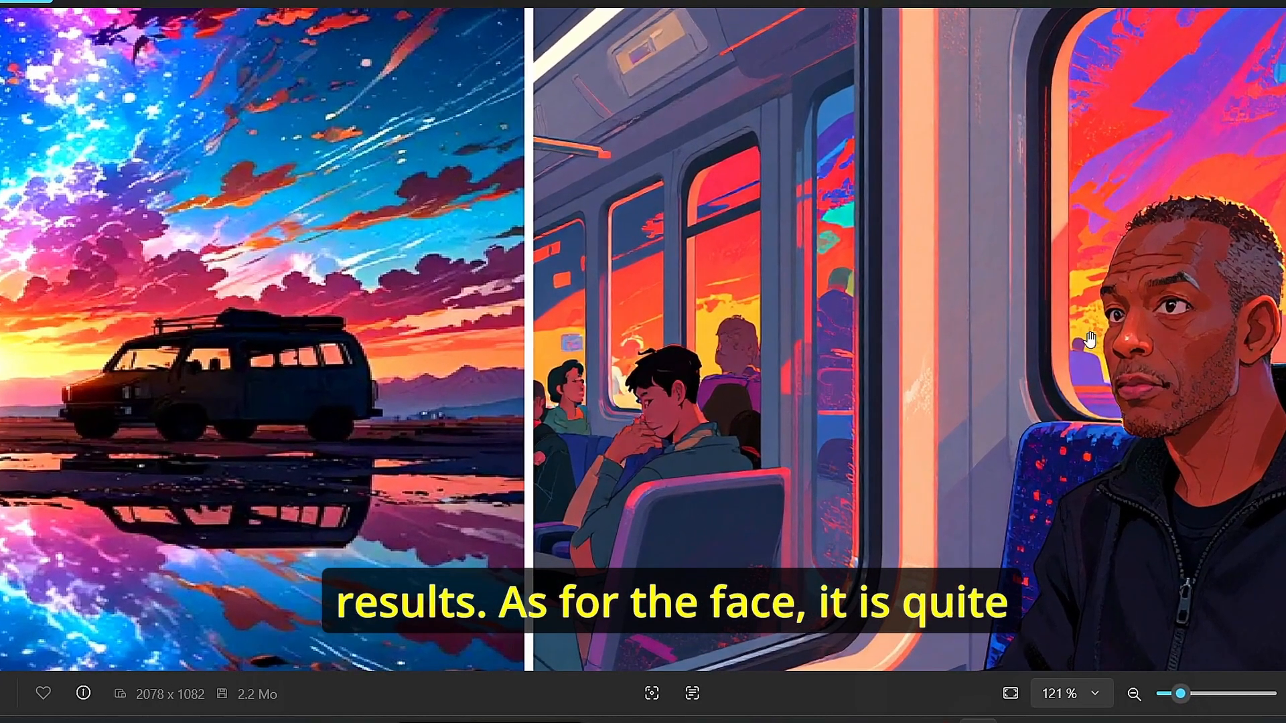
mouse_move(1234, 287)
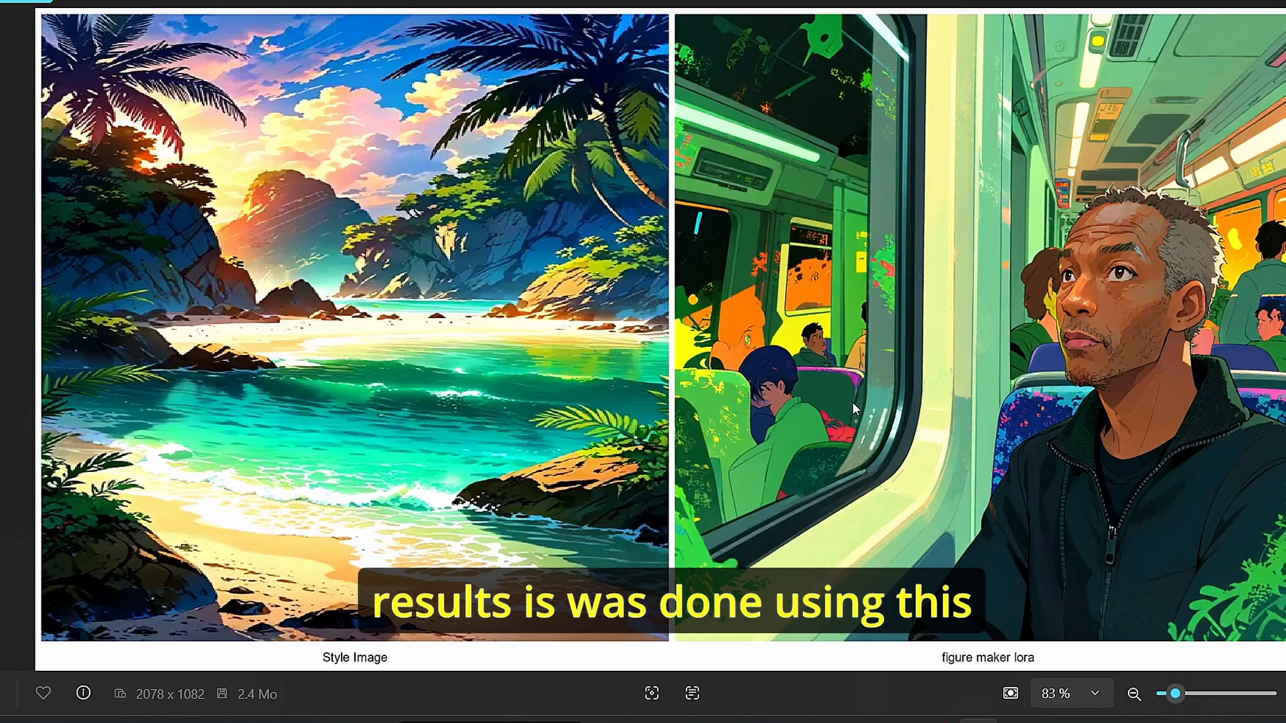
mouse_move(303, 379)
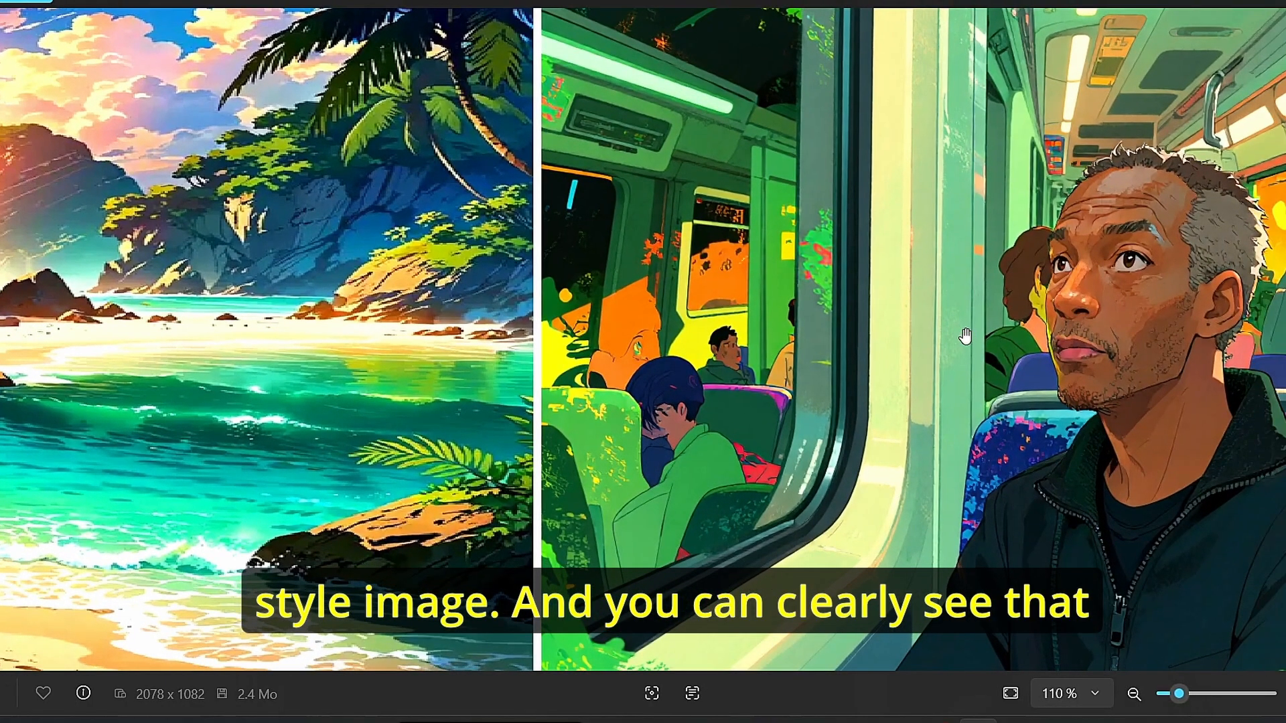
Step: Zoom the image viewer onto the tropical beach style and green-toned portrait comparison
scroll("down", 3)
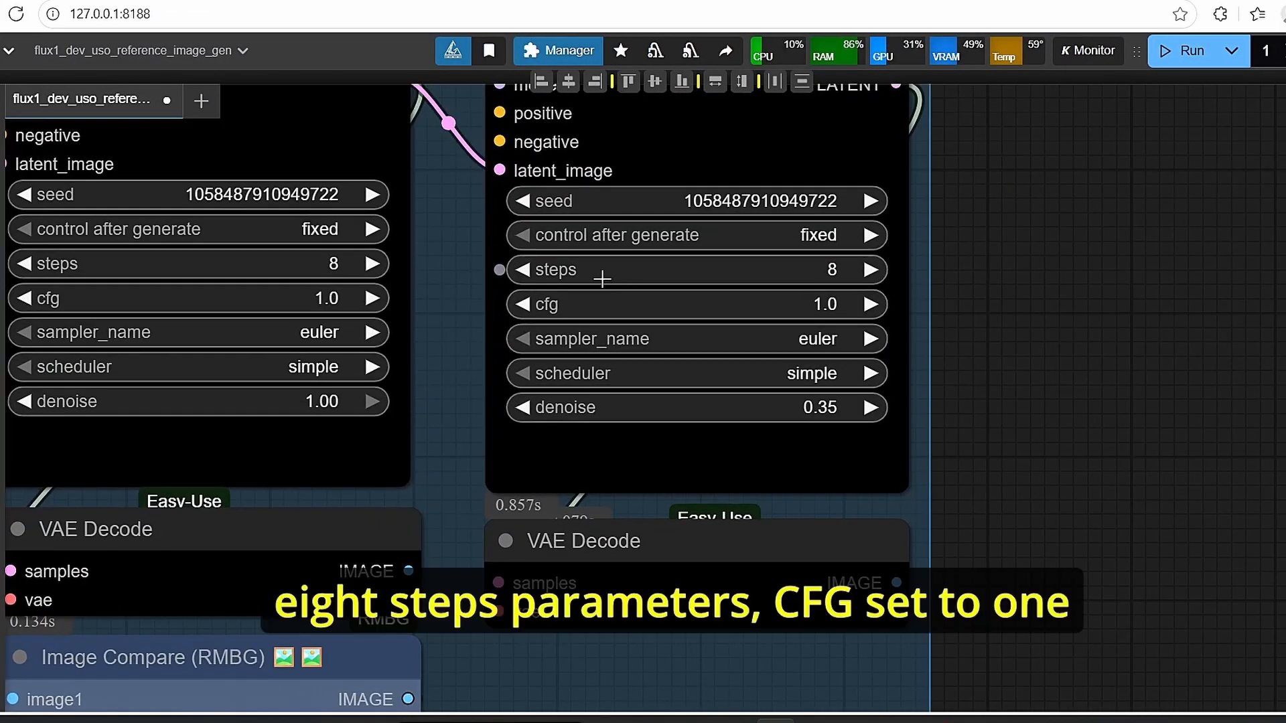
mouse_move(983, 361)
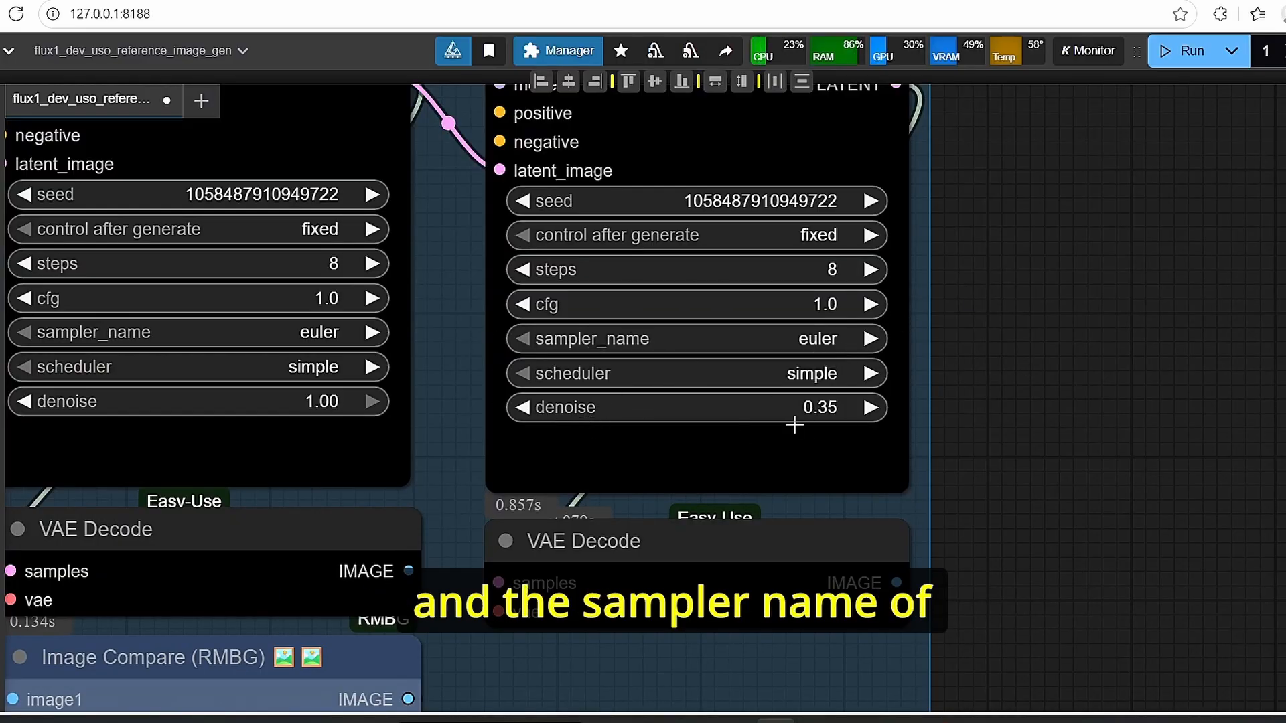
mouse_move(960, 368)
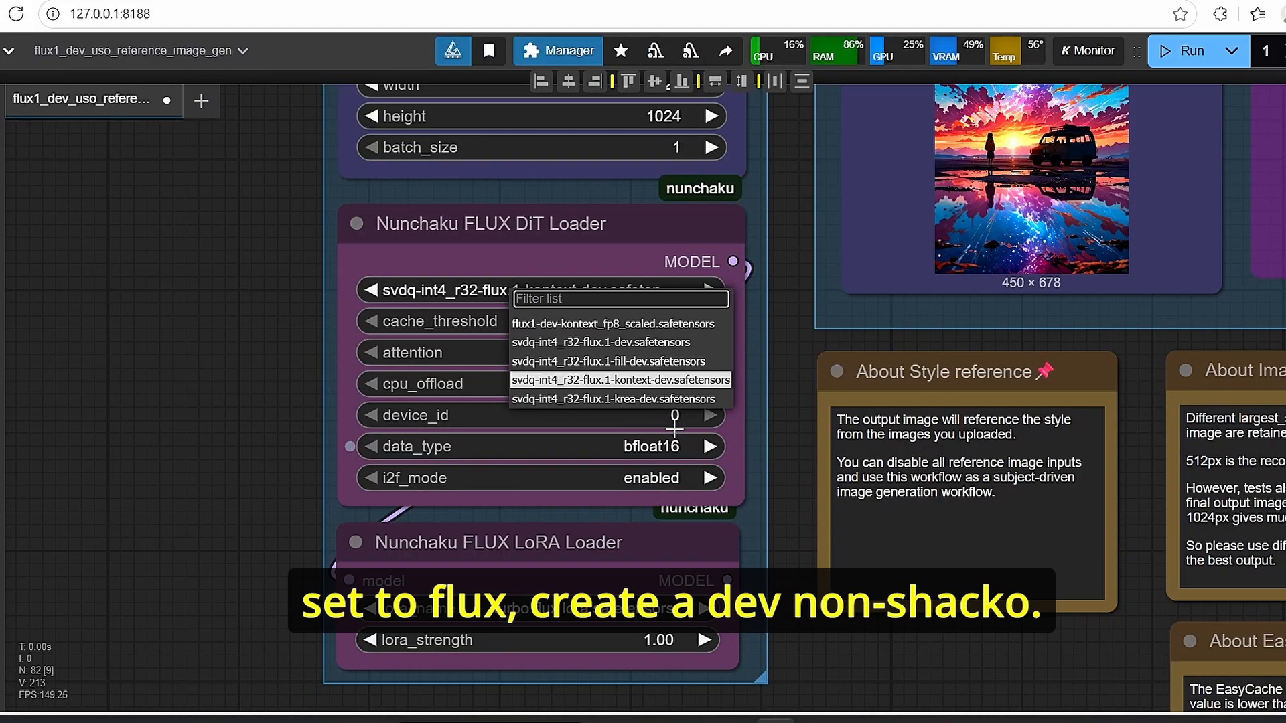
Step: Select a Flux model as model_name in the Nunchaku FLUX DiT Loader
left_click(620, 400)
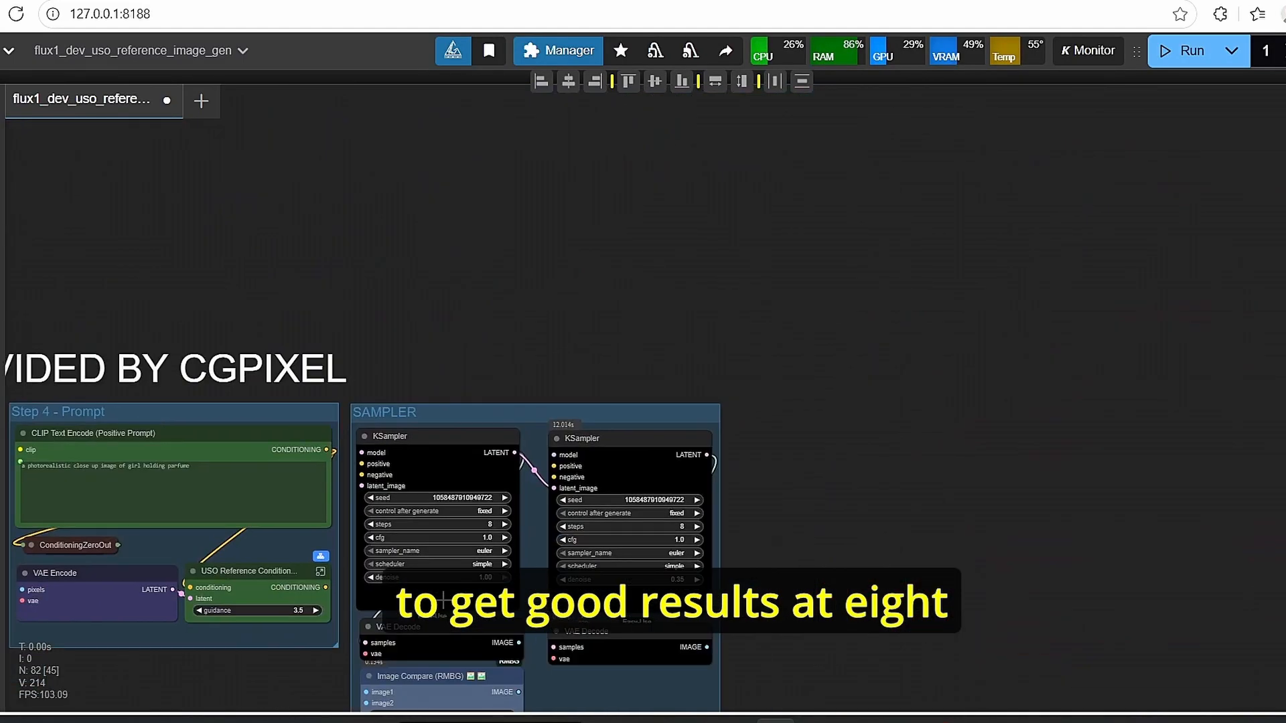
Step: Scroll to the Image Size group showing the USO FLUX and USO FLUX krea Save Image previews
scroll("up", 3)
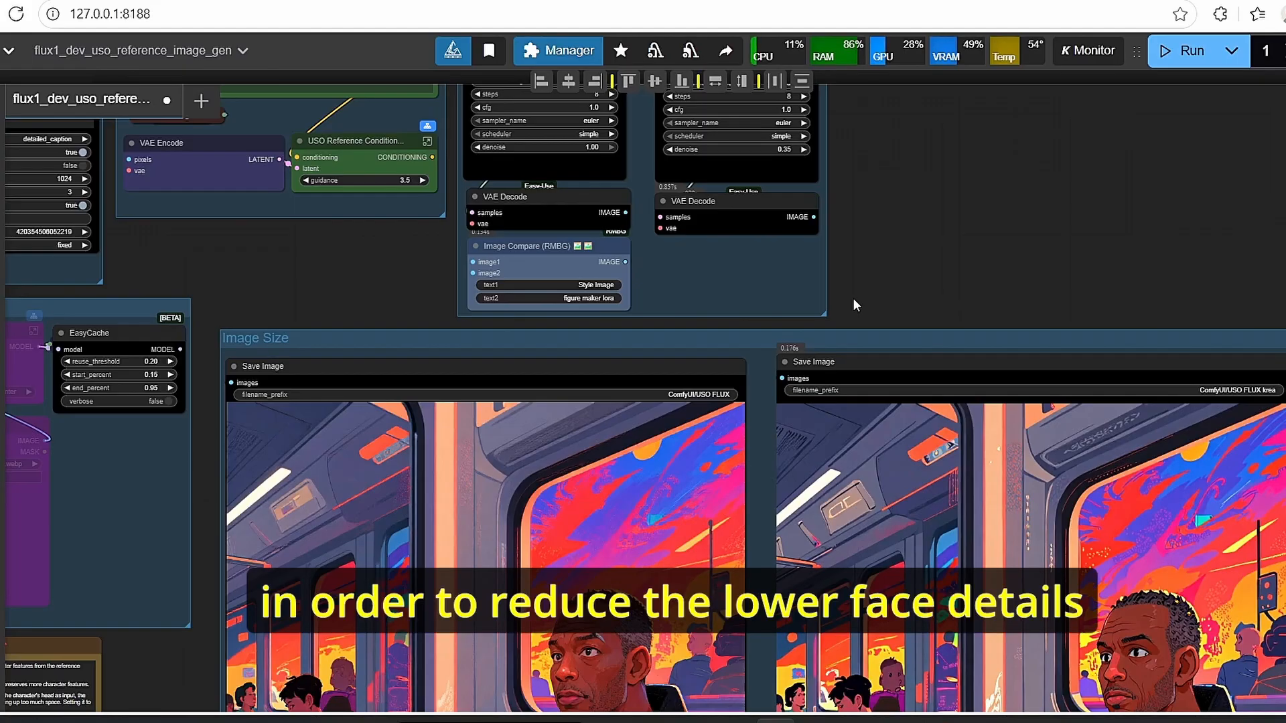
mouse_move(1004, 273)
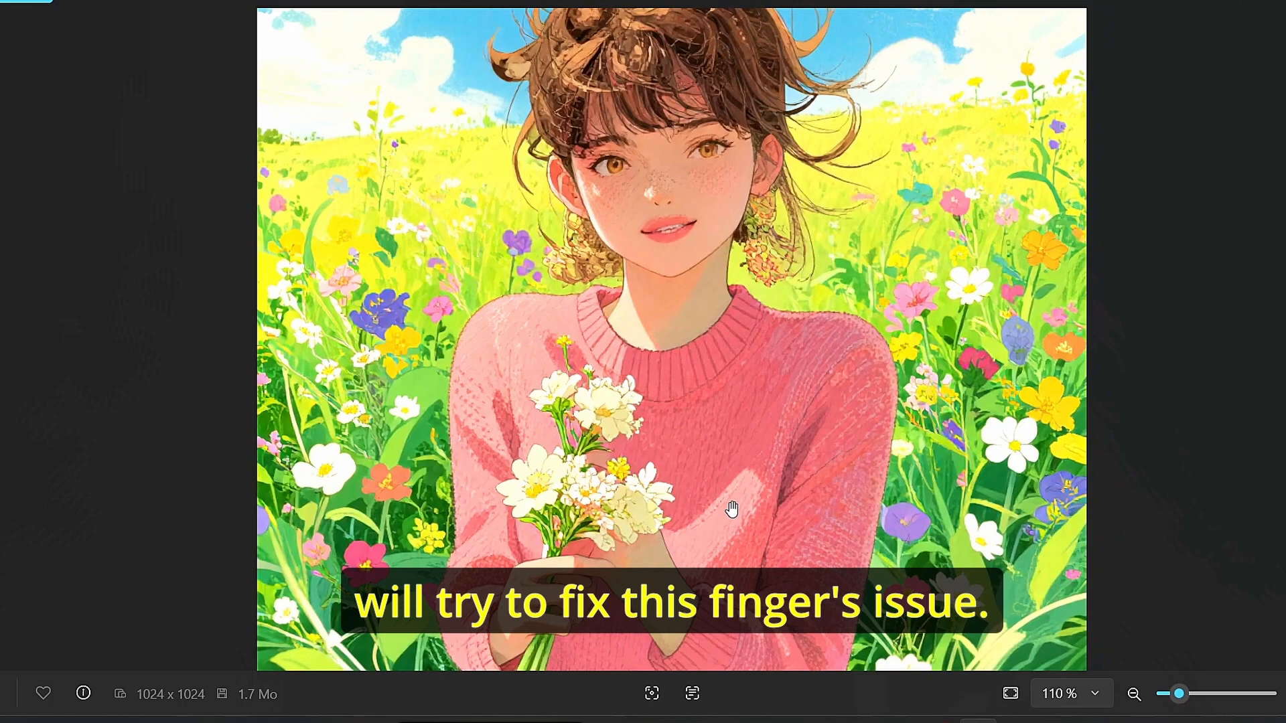
mouse_move(617, 580)
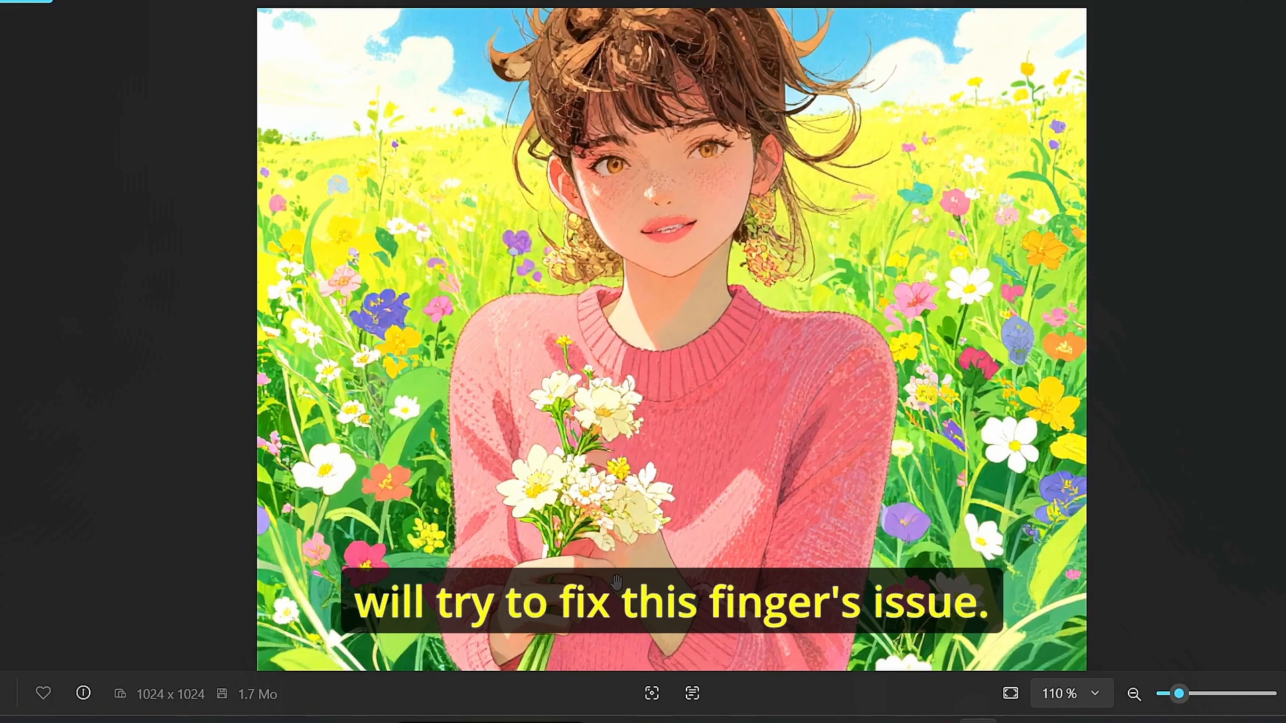